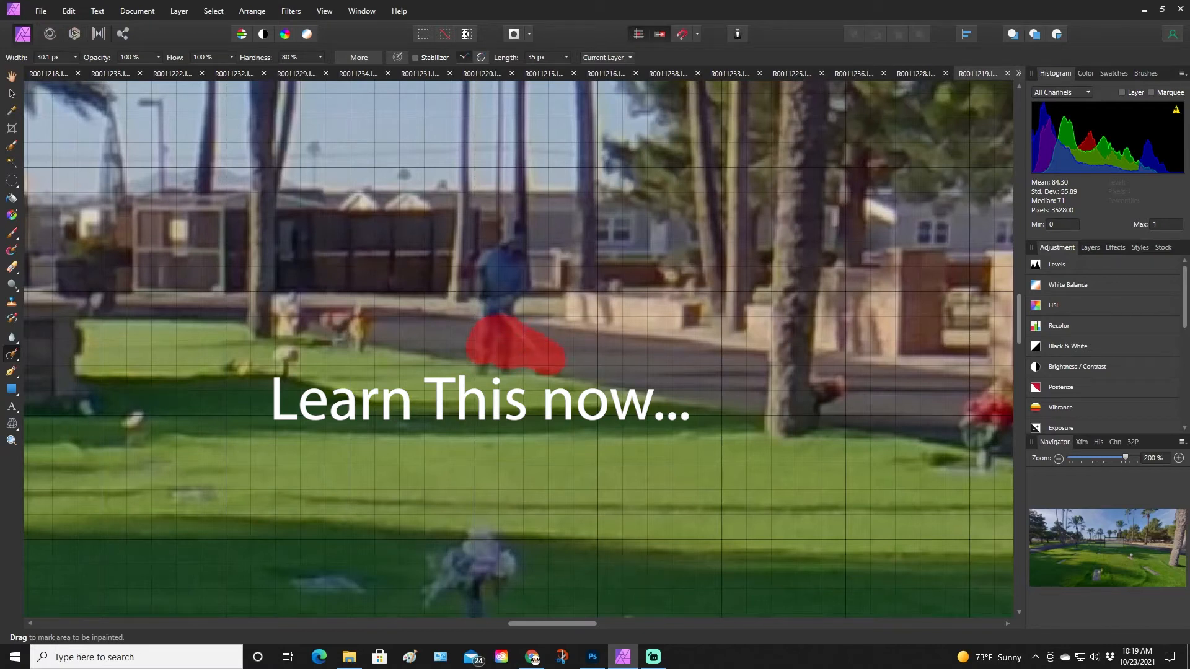
# - Inpaint the figure's lower body and then the head so only grass, wall and trees remain
pyautogui.click(516, 350)
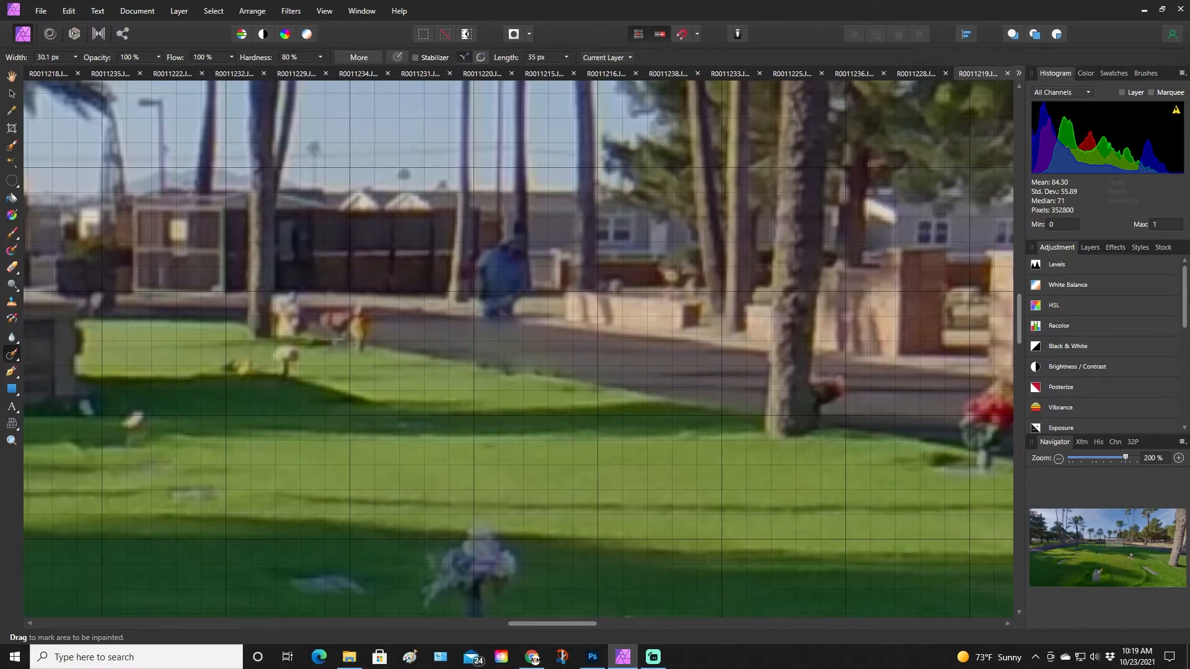
pyautogui.click(512, 251)
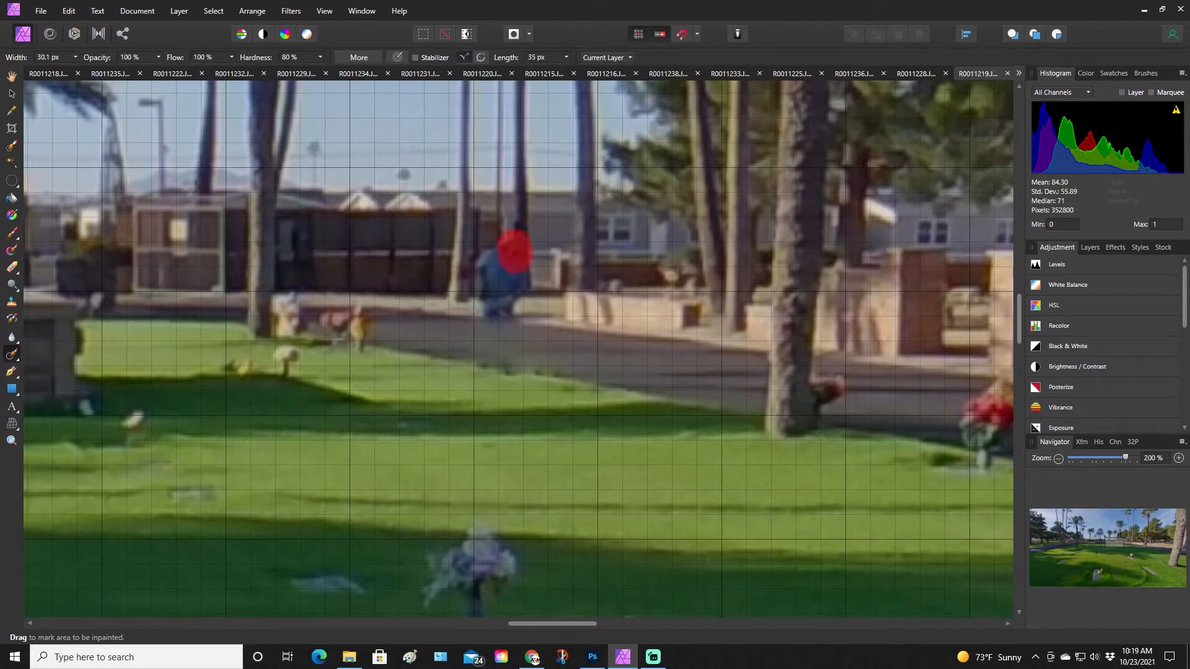
pyautogui.click(512, 247)
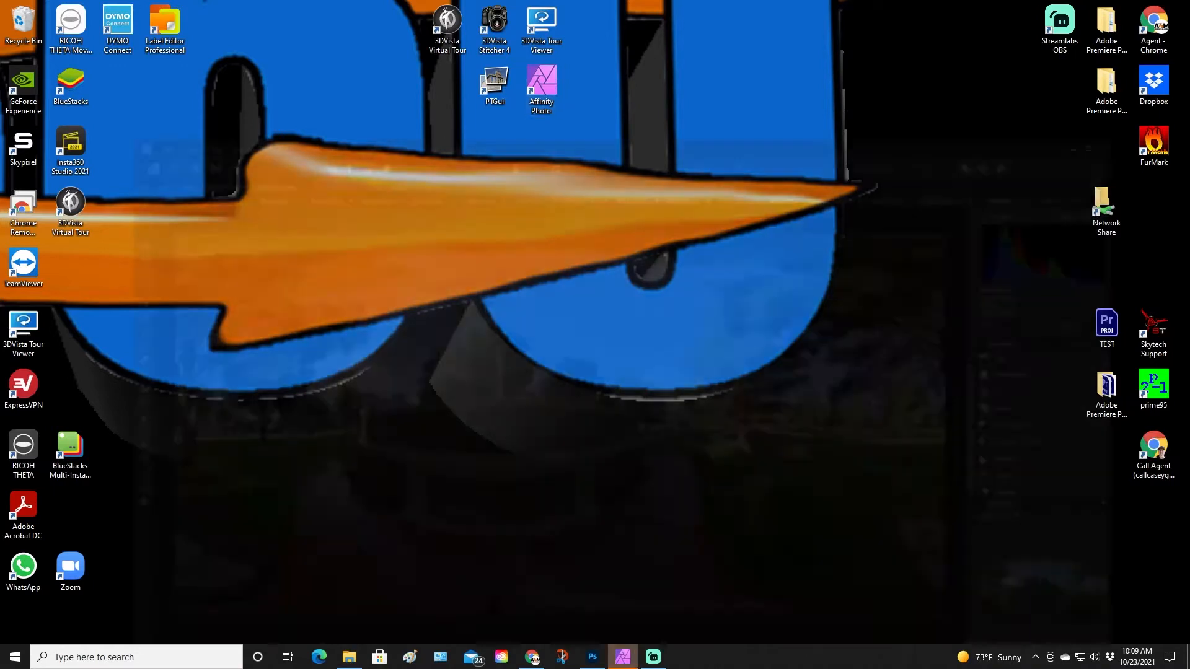
# - Launch Affinity Photo with the memorial-wall panorama and browse the File menu
pyautogui.click(622, 657)
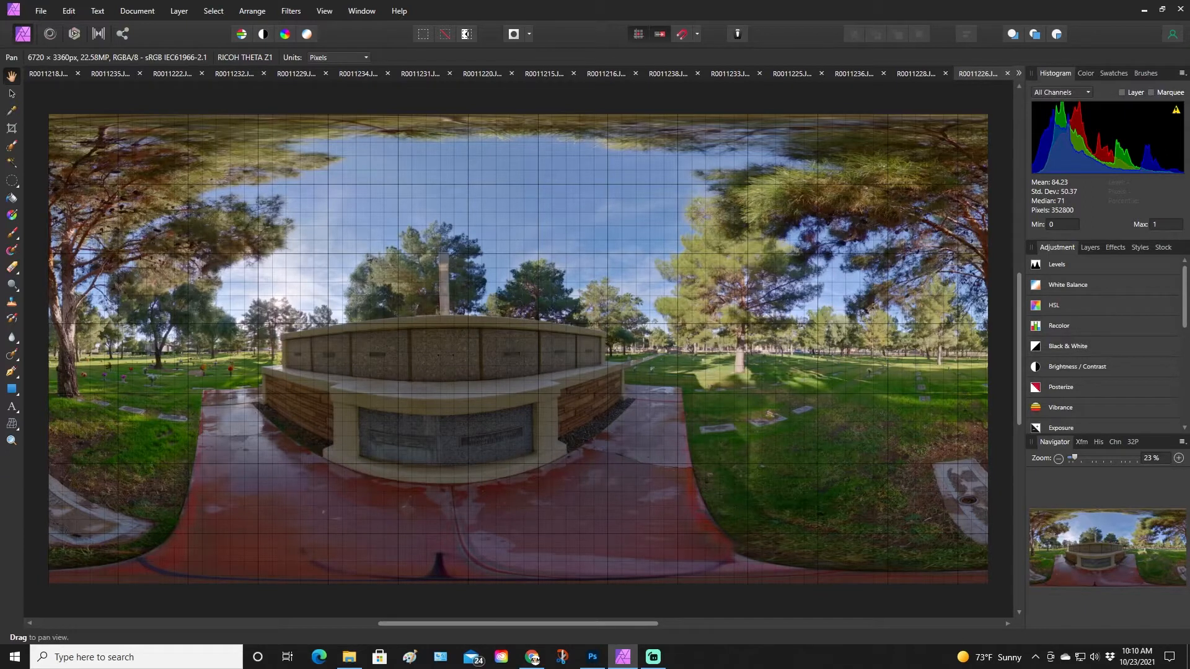
pyautogui.moveTo(1008, 73)
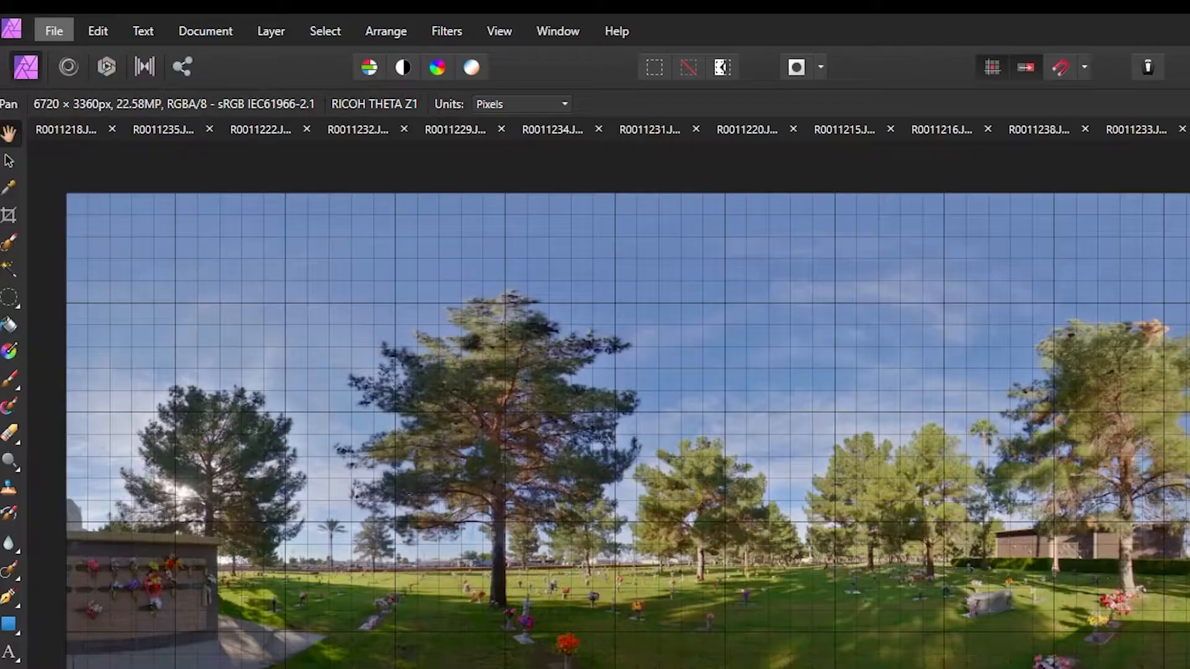
pyautogui.click(53, 31)
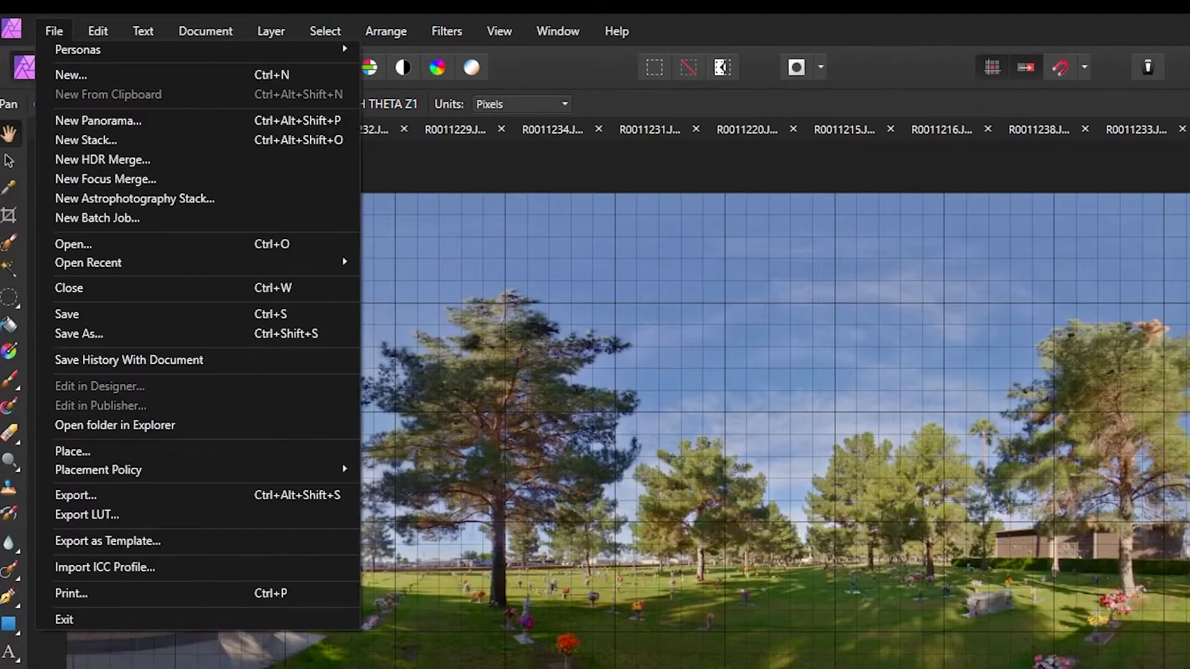
pyautogui.click(53, 31)
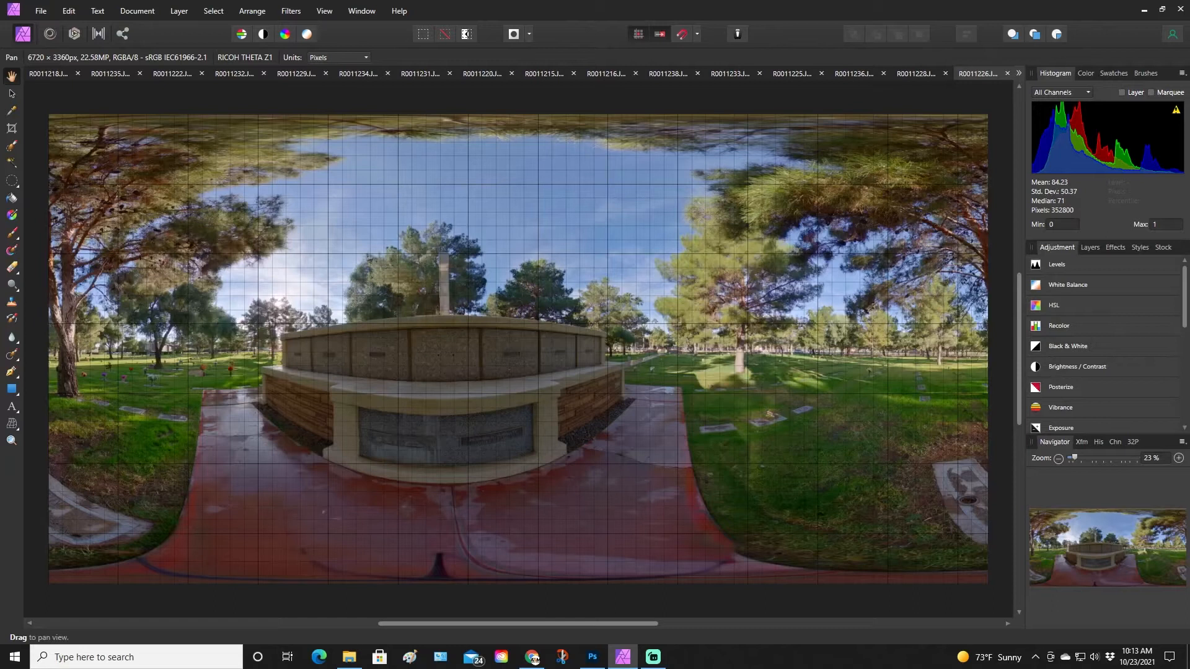
# - Apply Layer > Live Projection > Equirectangular Projection to the panorama
pyautogui.click(178, 11)
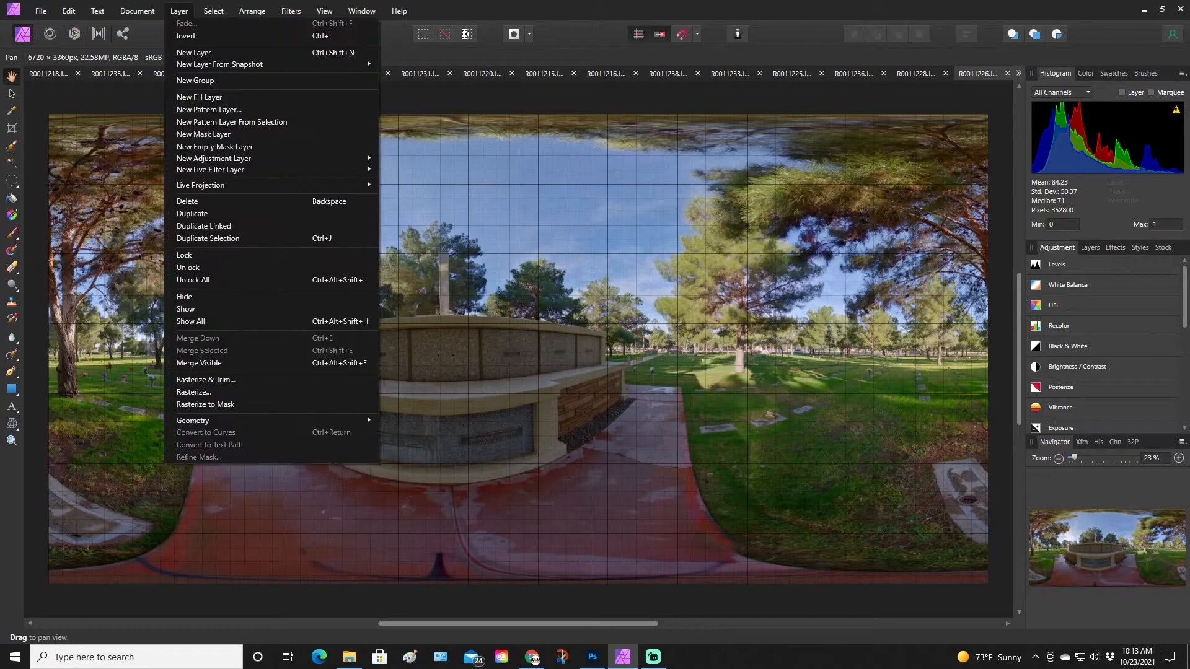
pyautogui.moveTo(201, 184)
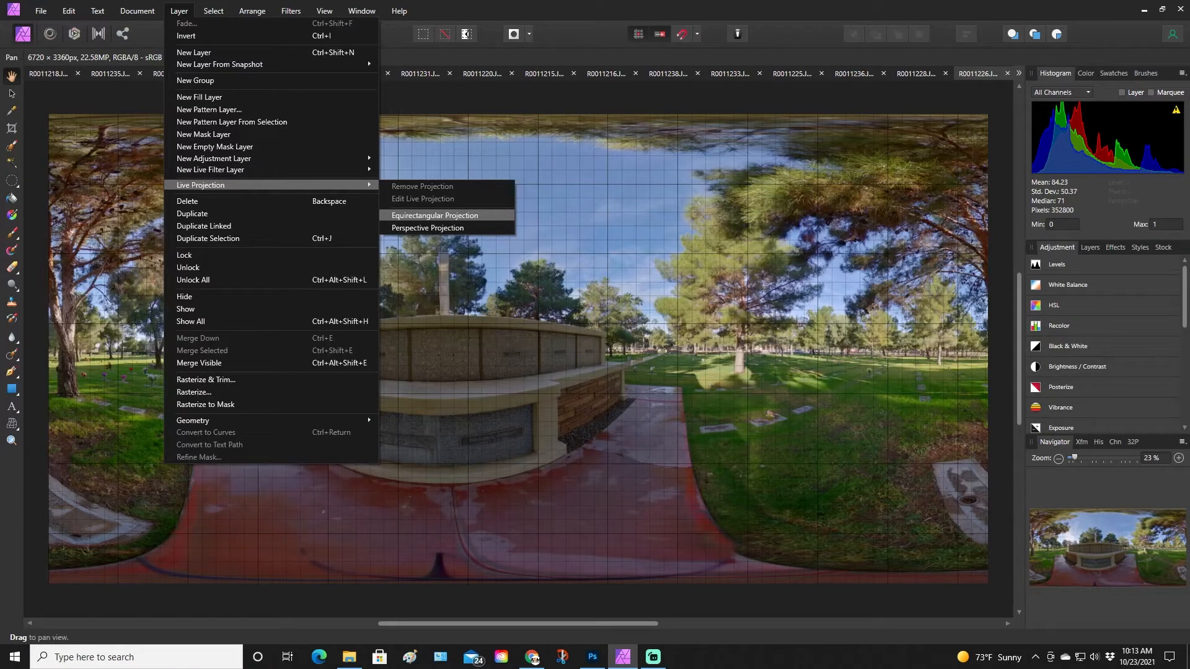
pyautogui.click(435, 216)
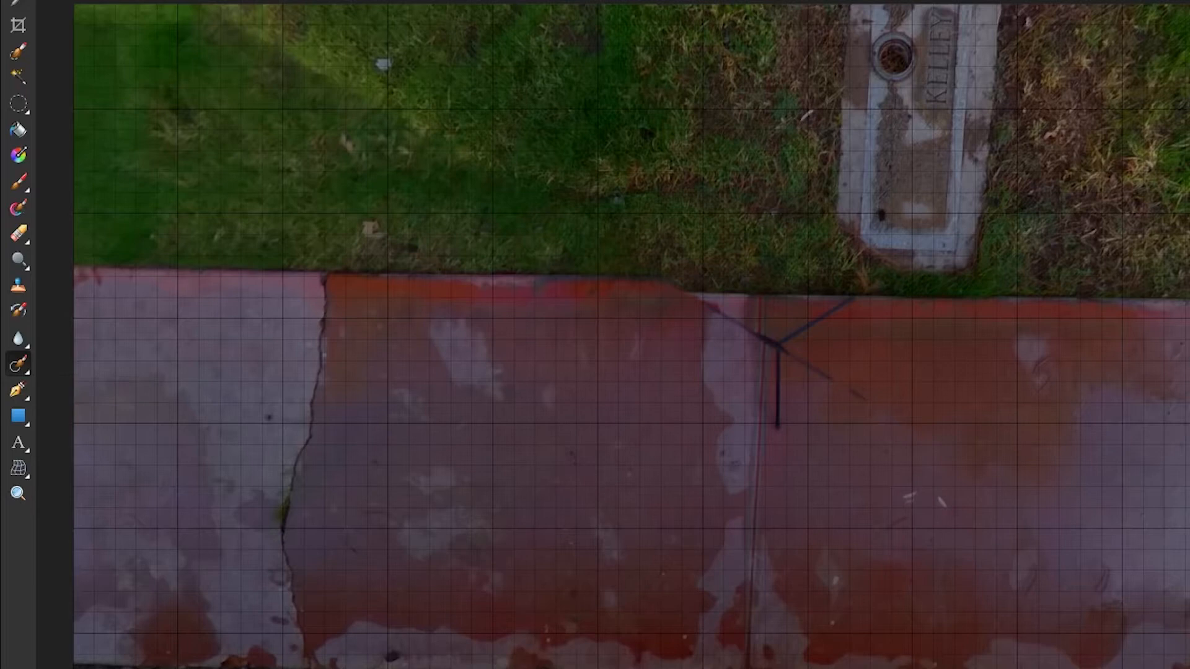
# - Inpaint the tripod legs on the red walkway below the camera
pyautogui.moveTo(793, 337); pyautogui.dragTo(855, 300)
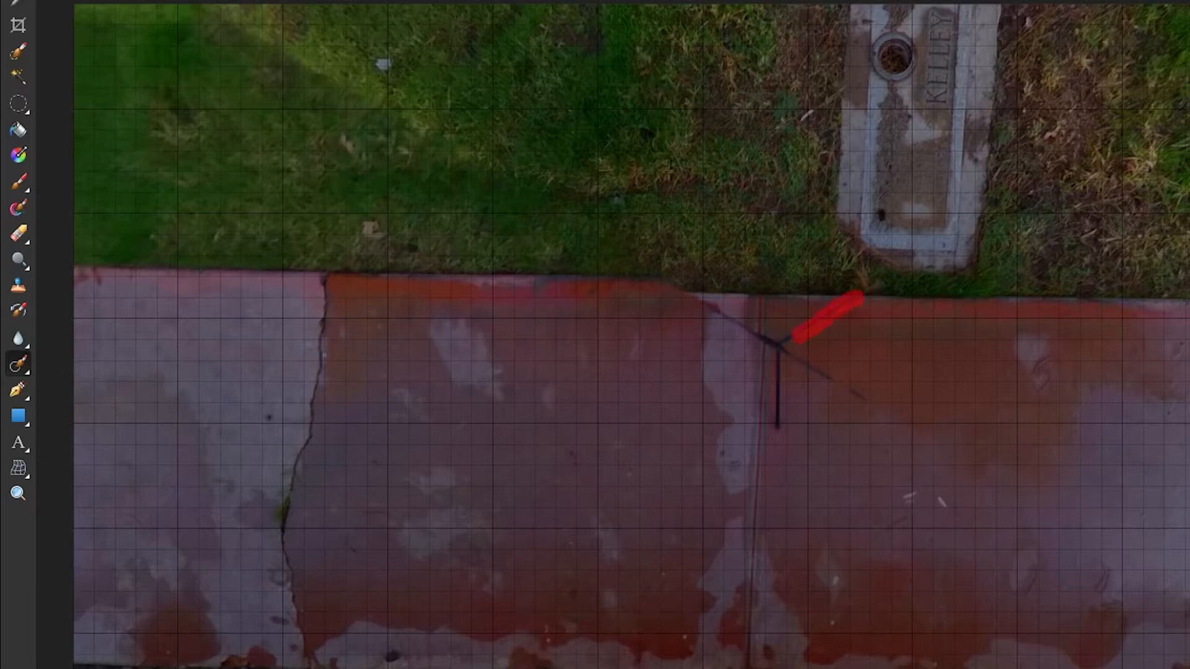
pyautogui.moveTo(835, 311); pyautogui.dragTo(714, 319)
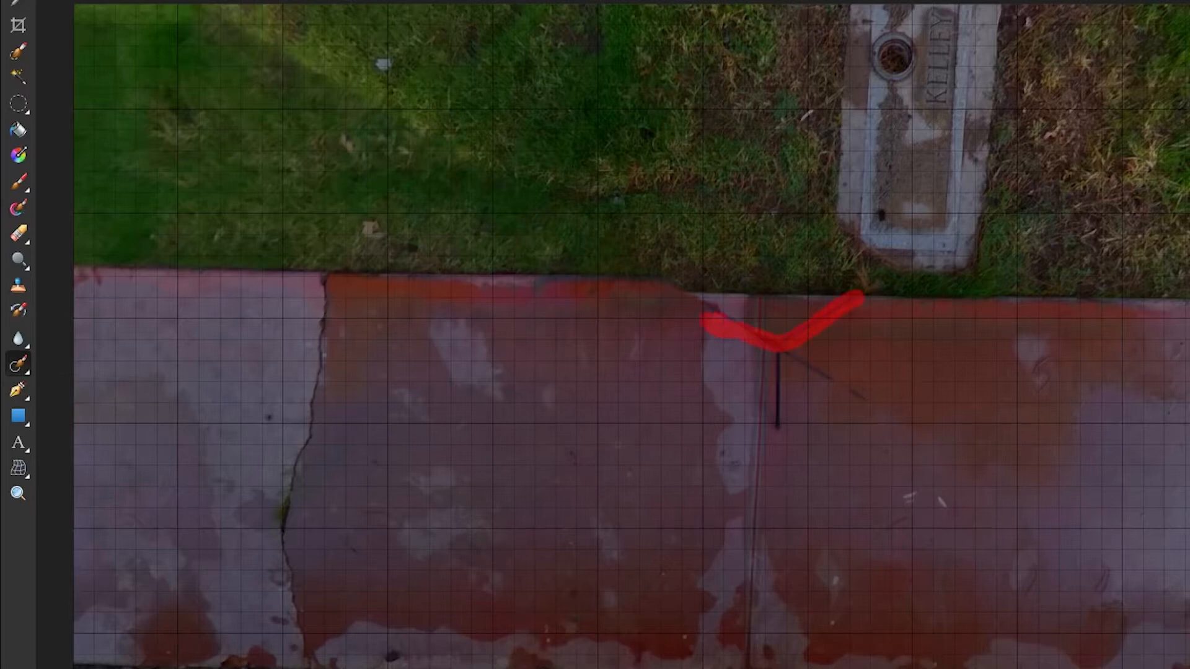
pyautogui.moveTo(790, 342); pyautogui.dragTo(873, 402)
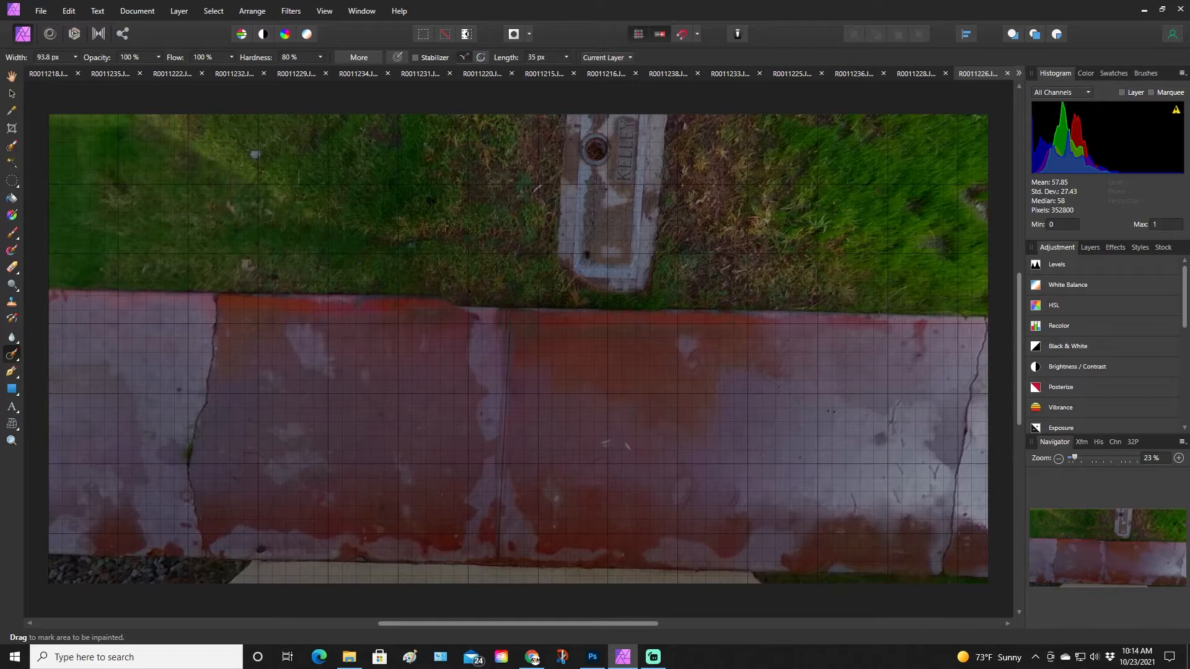
# - Inpaint the small spots and mark along the walkway edge
pyautogui.moveTo(506, 302); pyautogui.dragTo(506, 327)
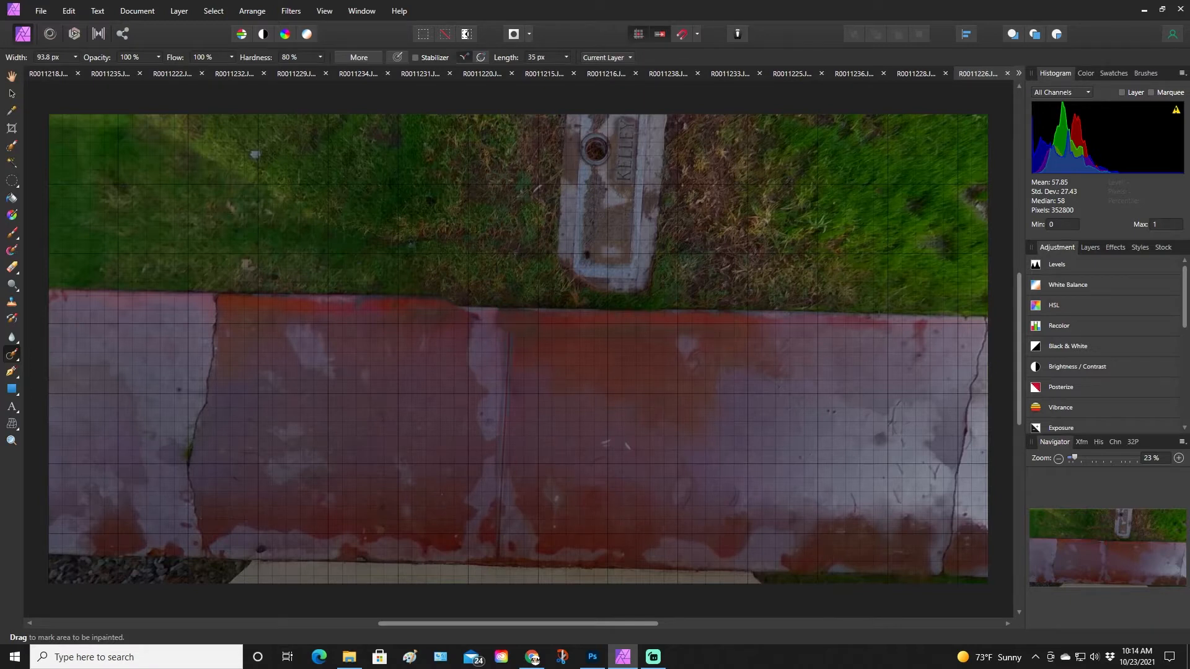
pyautogui.moveTo(383, 299); pyautogui.dragTo(468, 304)
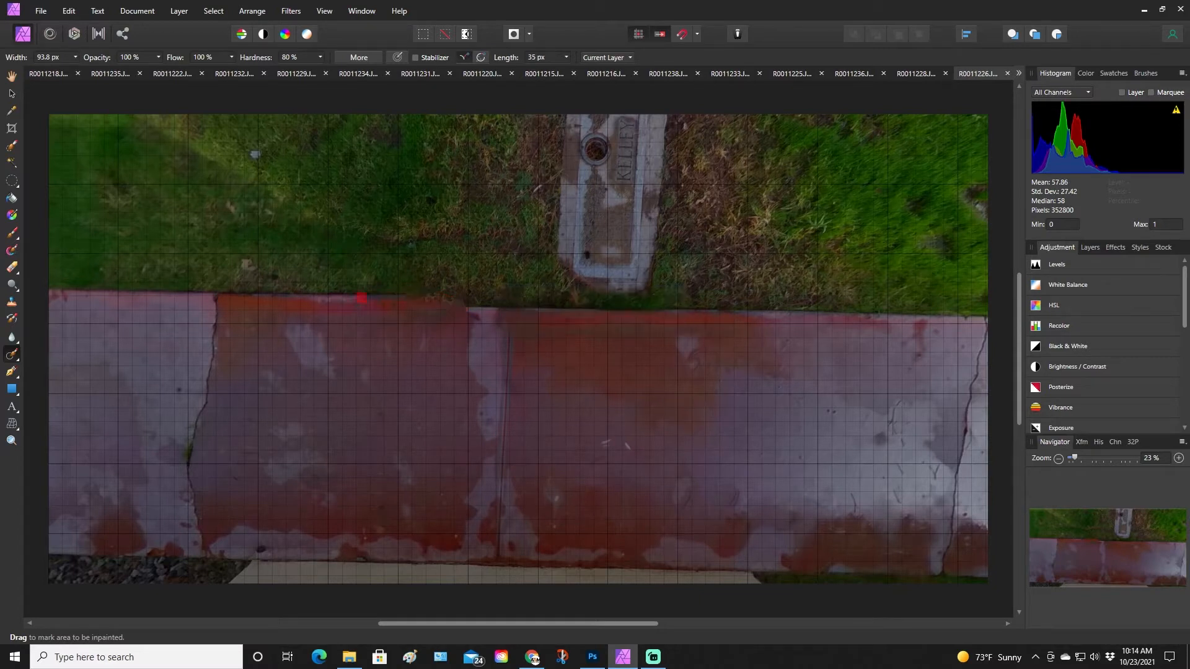
pyautogui.moveTo(357, 297); pyautogui.dragTo(407, 297)
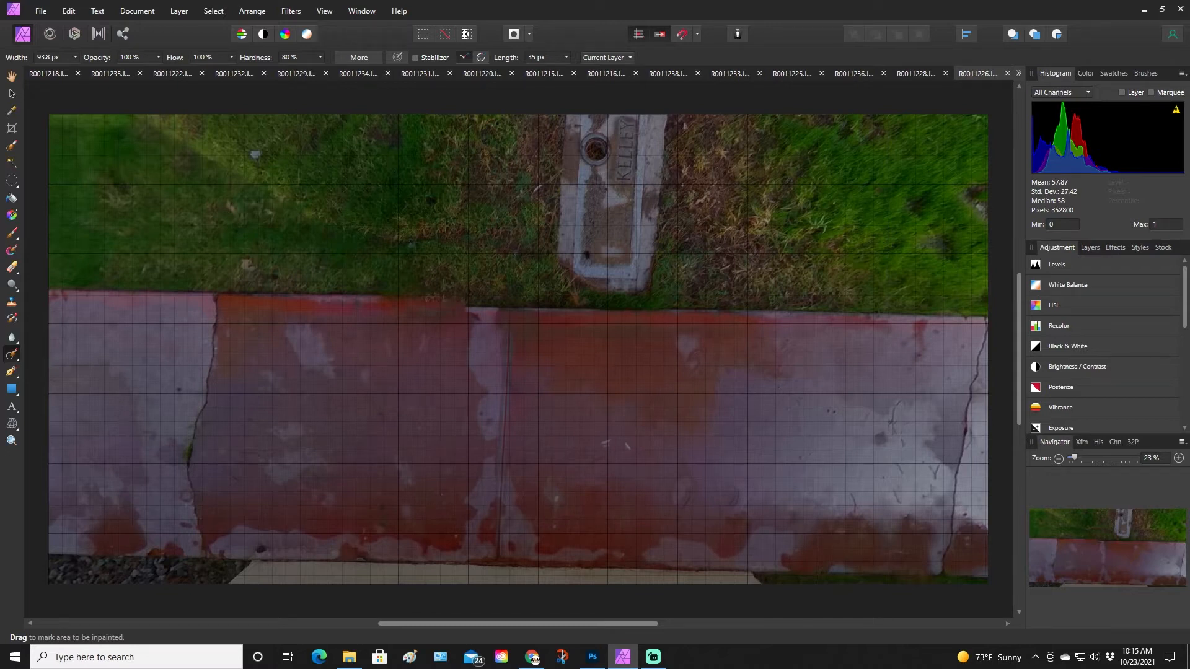
pyautogui.click(178, 12)
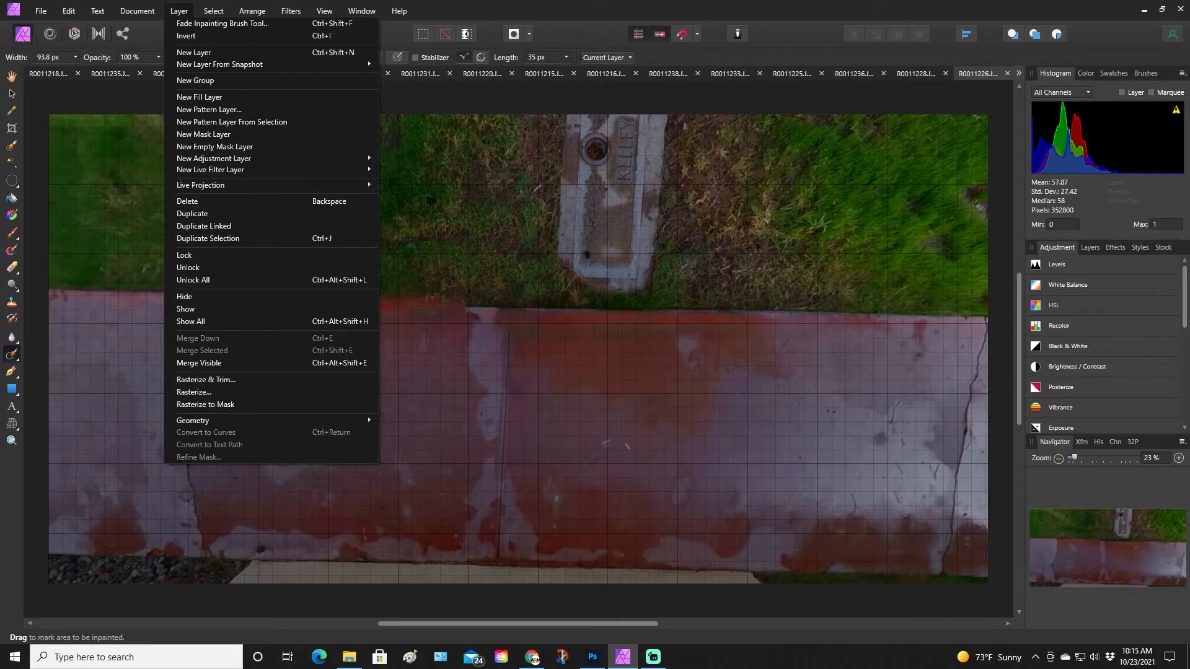
pyautogui.moveTo(200, 185)
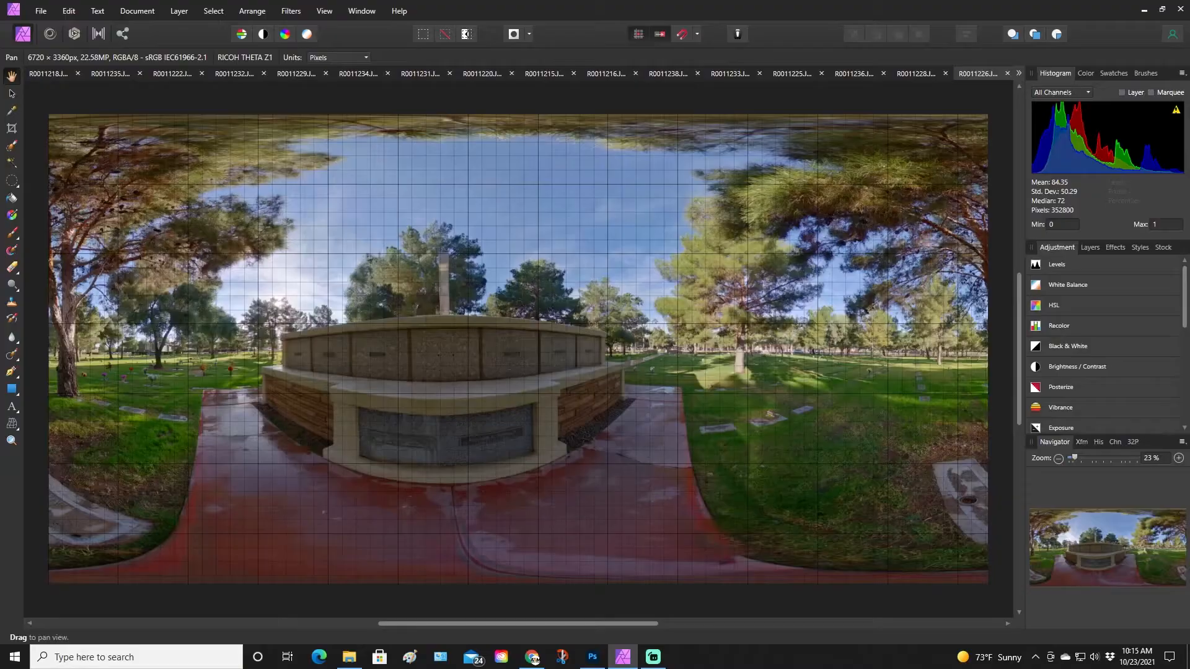
pyautogui.moveTo(1006, 73)
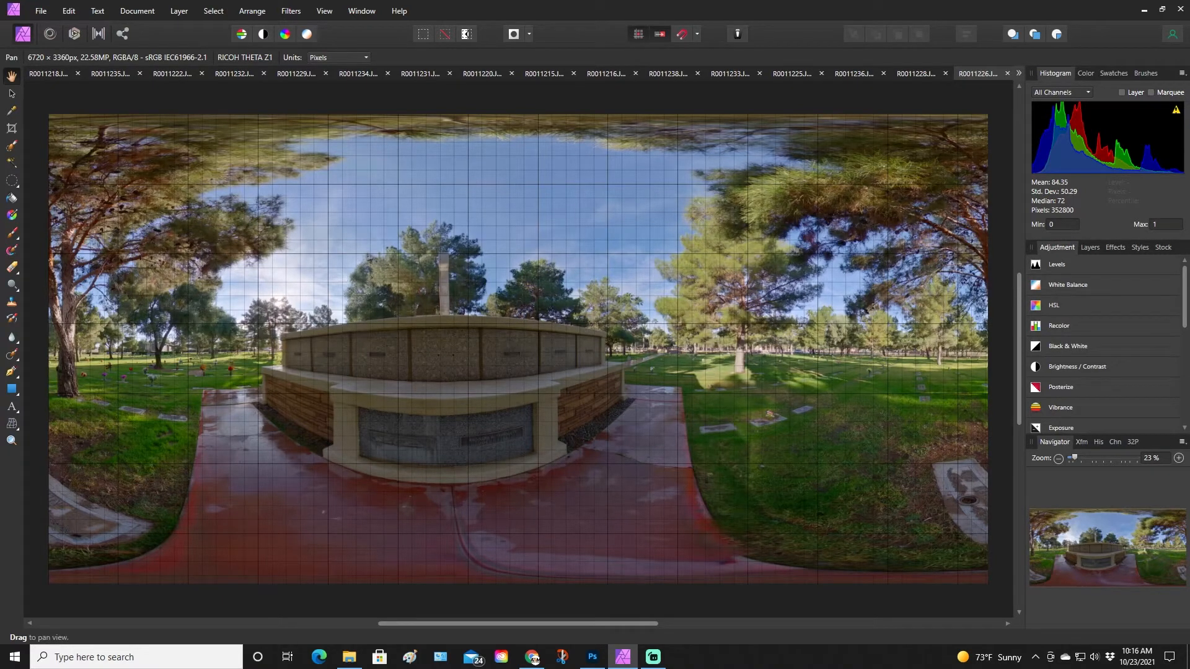
# - Turn the live projection view straight down onto the tripod on the sidewalk
pyautogui.click(1007, 73)
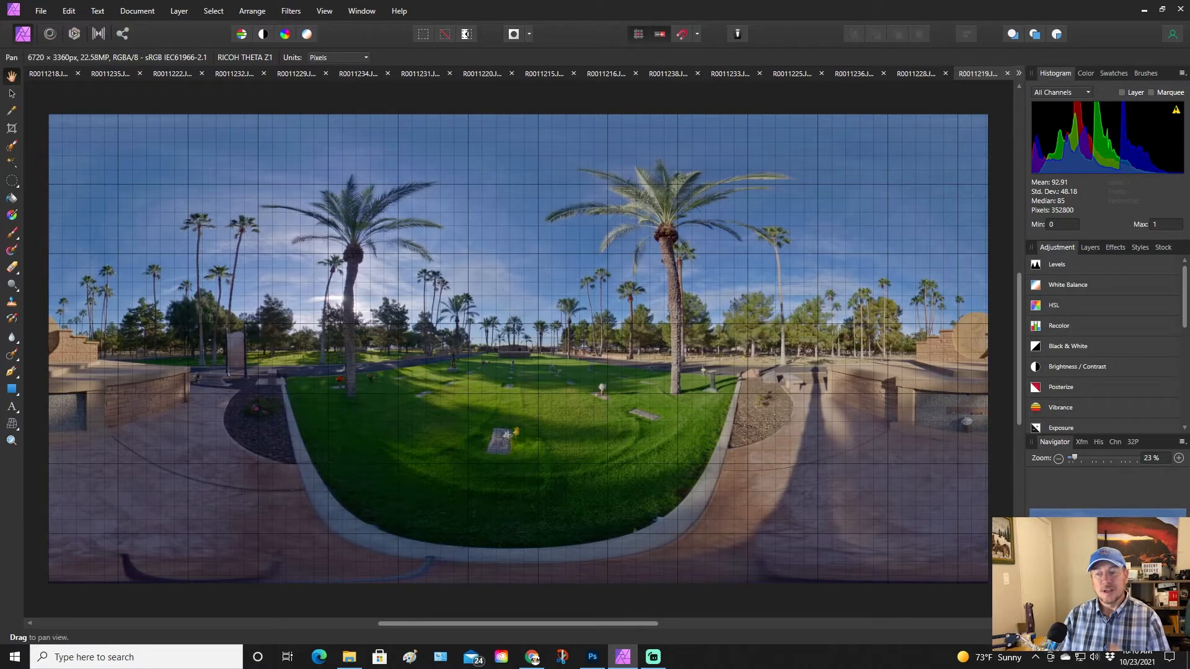
pyautogui.click(179, 12)
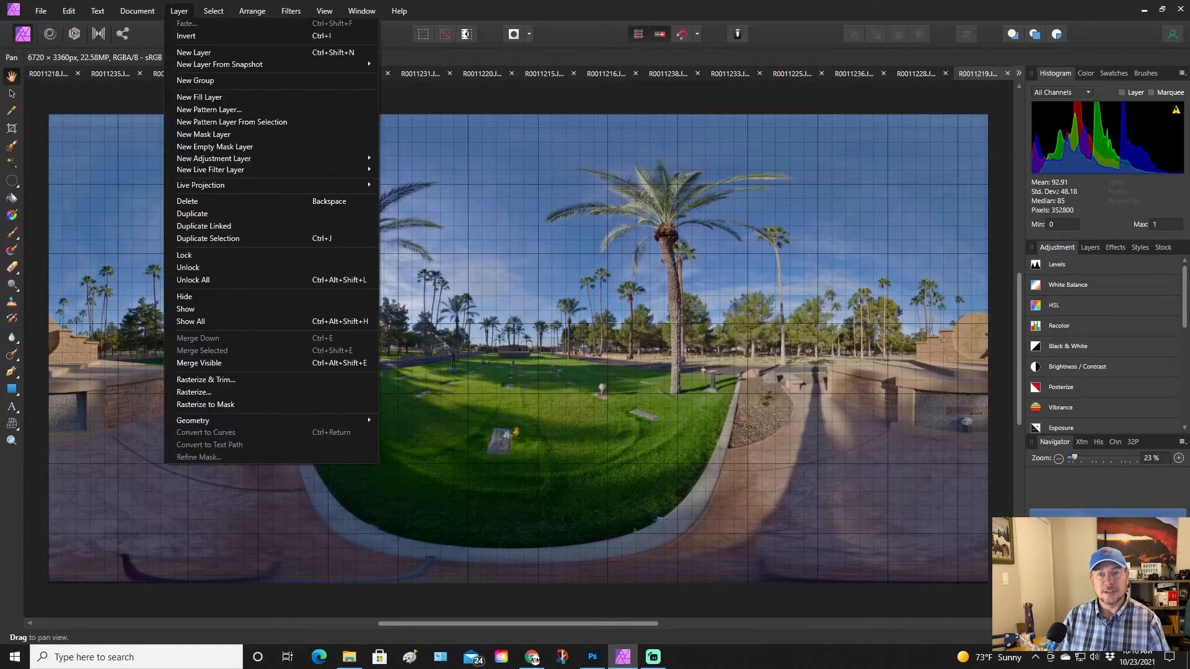
pyautogui.moveTo(201, 185)
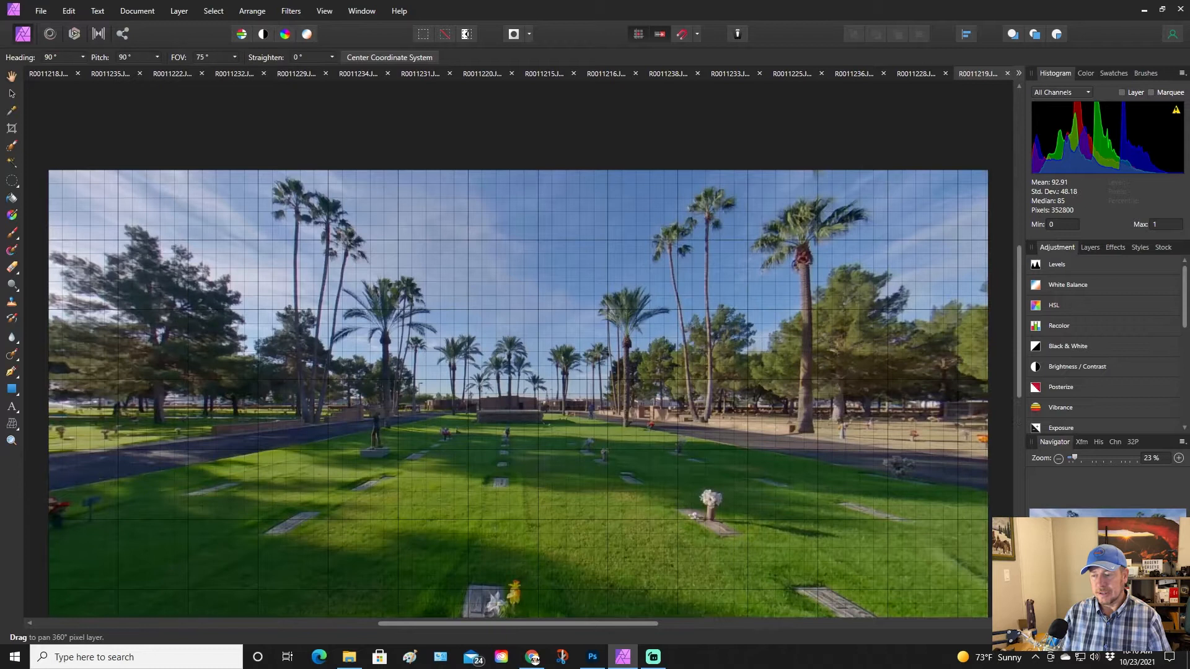
pyautogui.moveTo(516, 304); pyautogui.dragTo(516, 364)
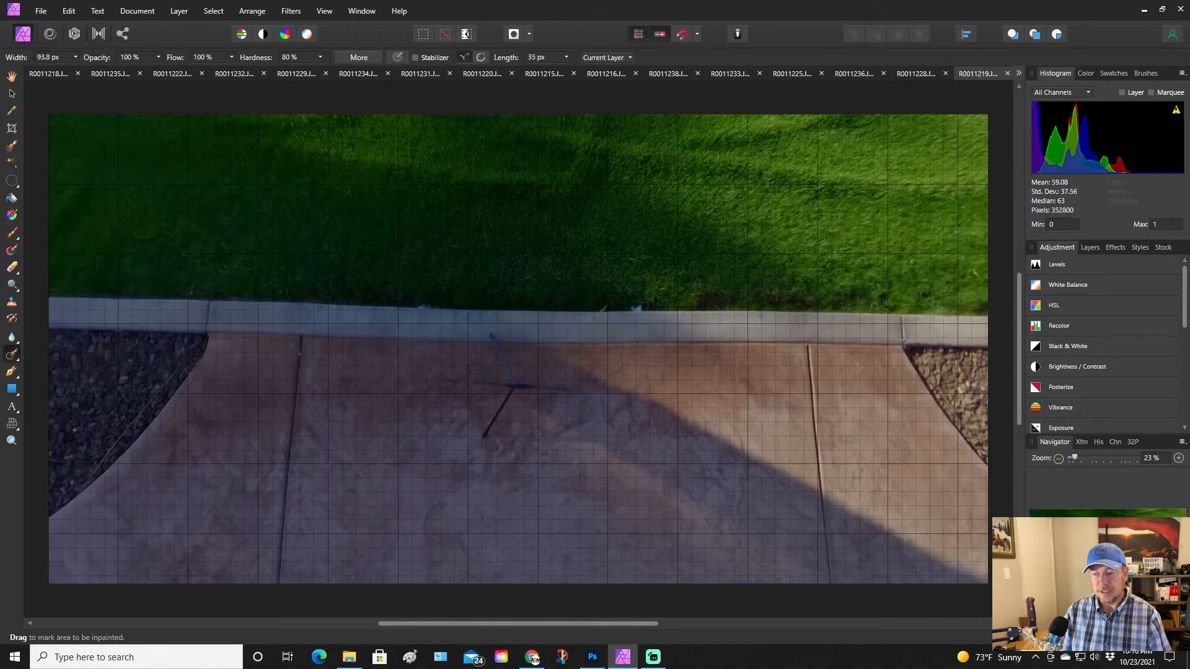
# - Inpaint the tripod leg and the rest of the tripod from the pavement
pyautogui.moveTo(492, 329); pyautogui.dragTo(507, 387)
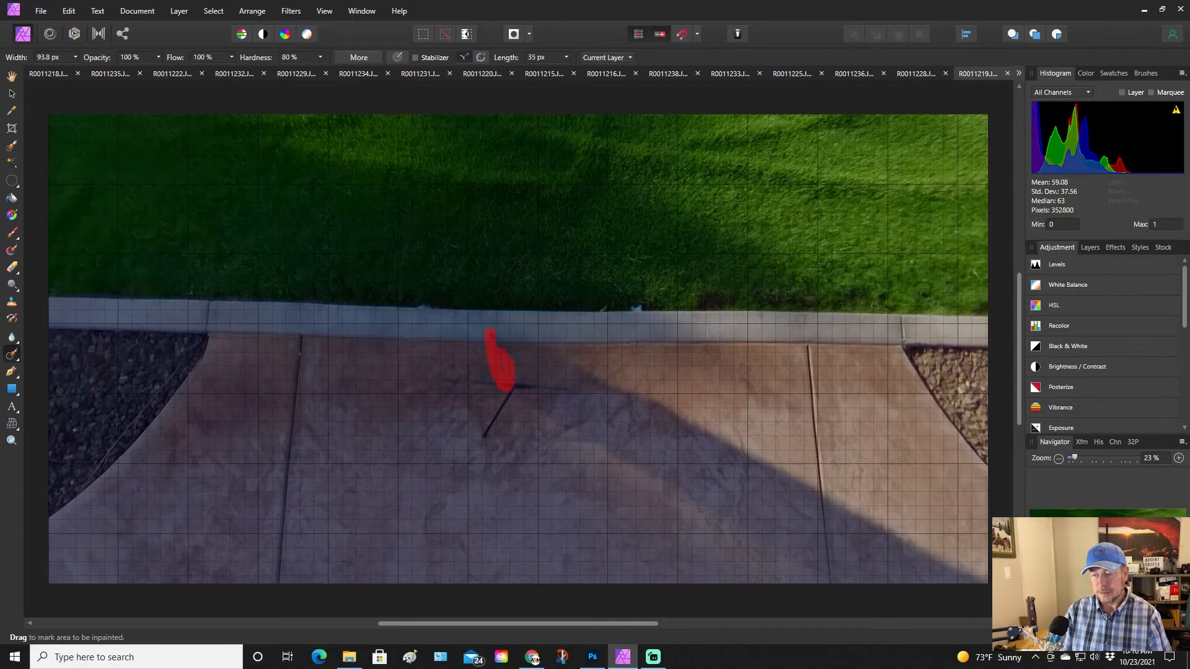
pyautogui.moveTo(493, 380); pyautogui.dragTo(573, 391)
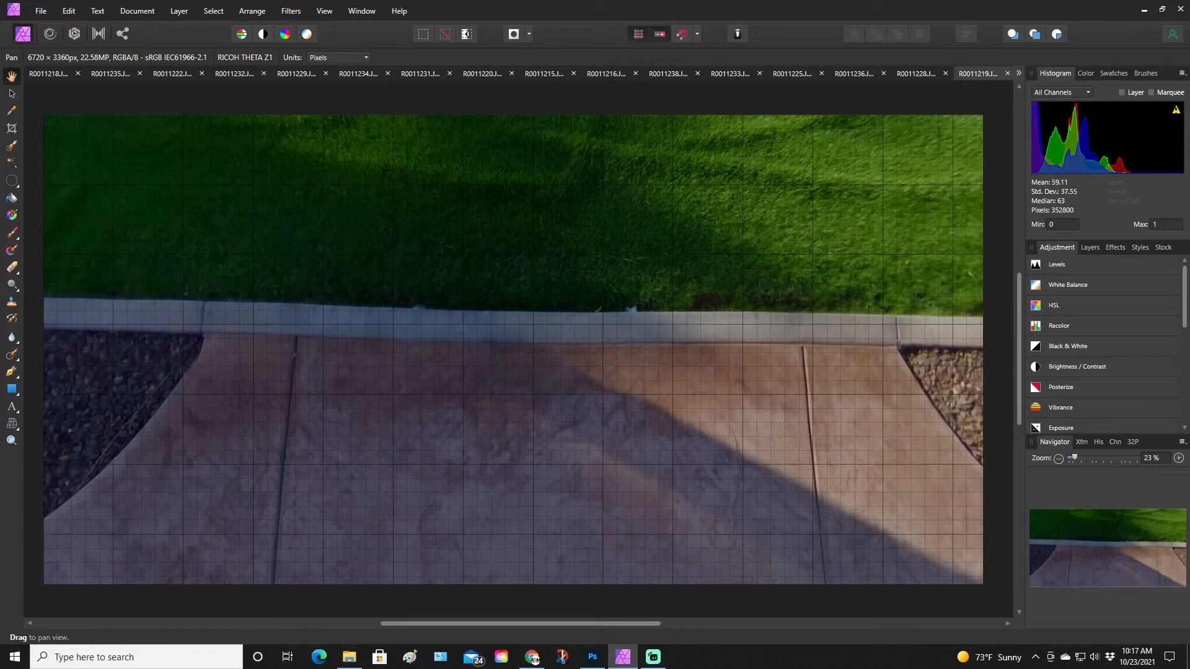
# - Edit the live projection and pan back up to a level view of the palm-tree lawn
pyautogui.click(178, 11)
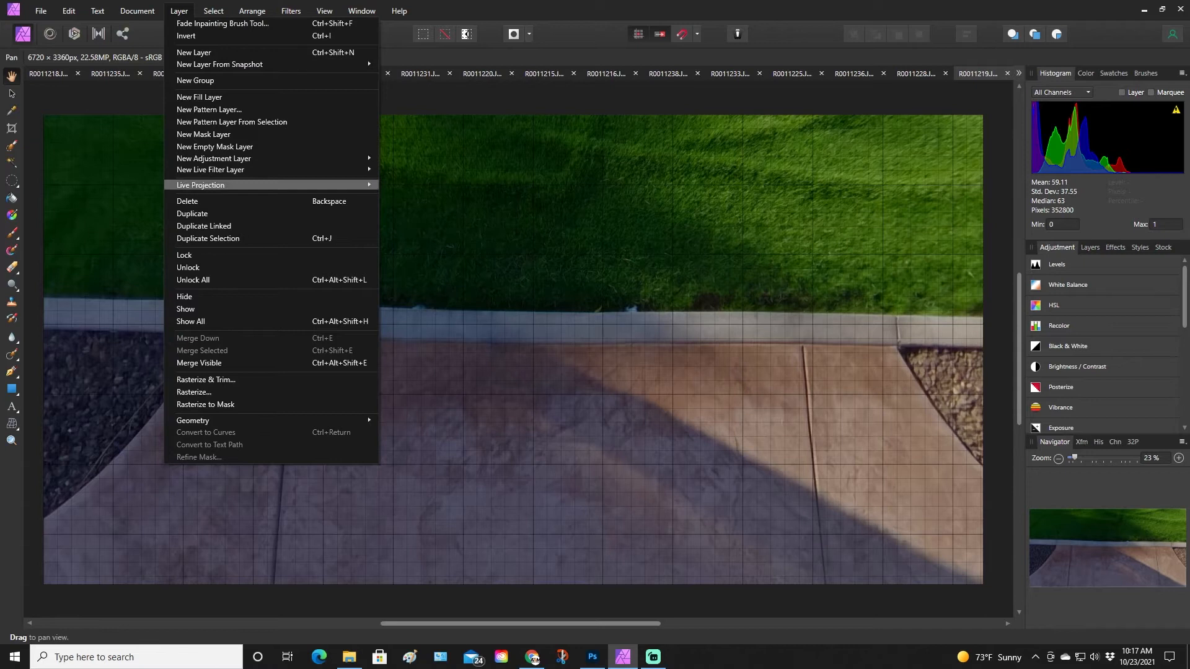
pyautogui.moveTo(199, 184)
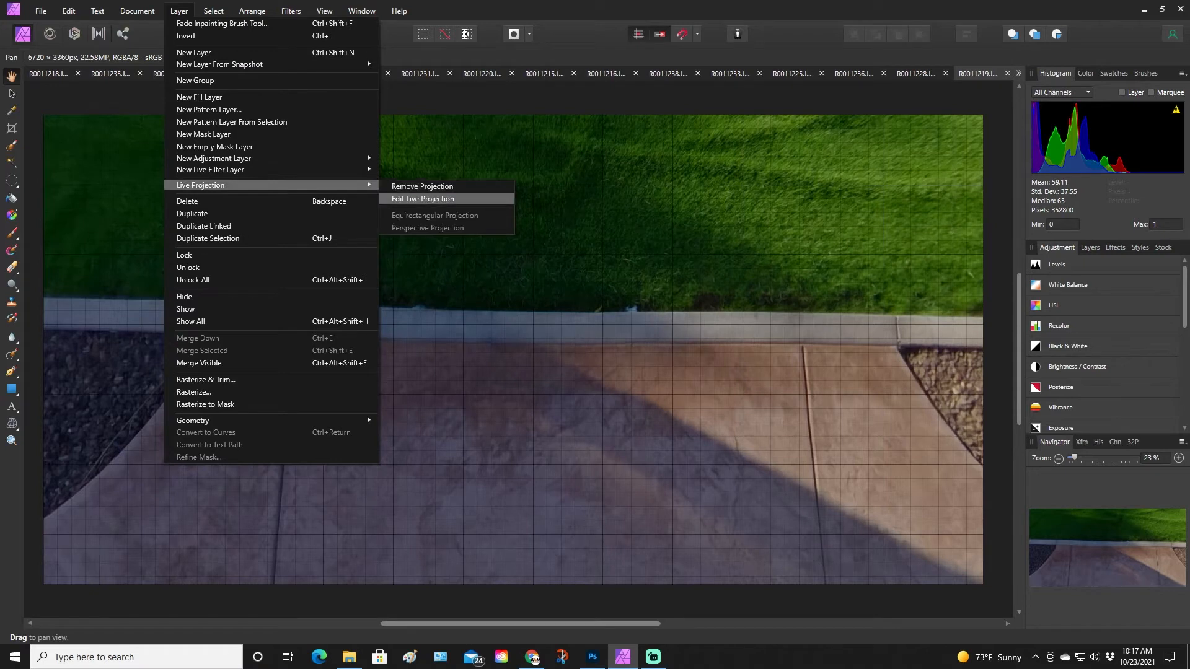
pyautogui.click(422, 199)
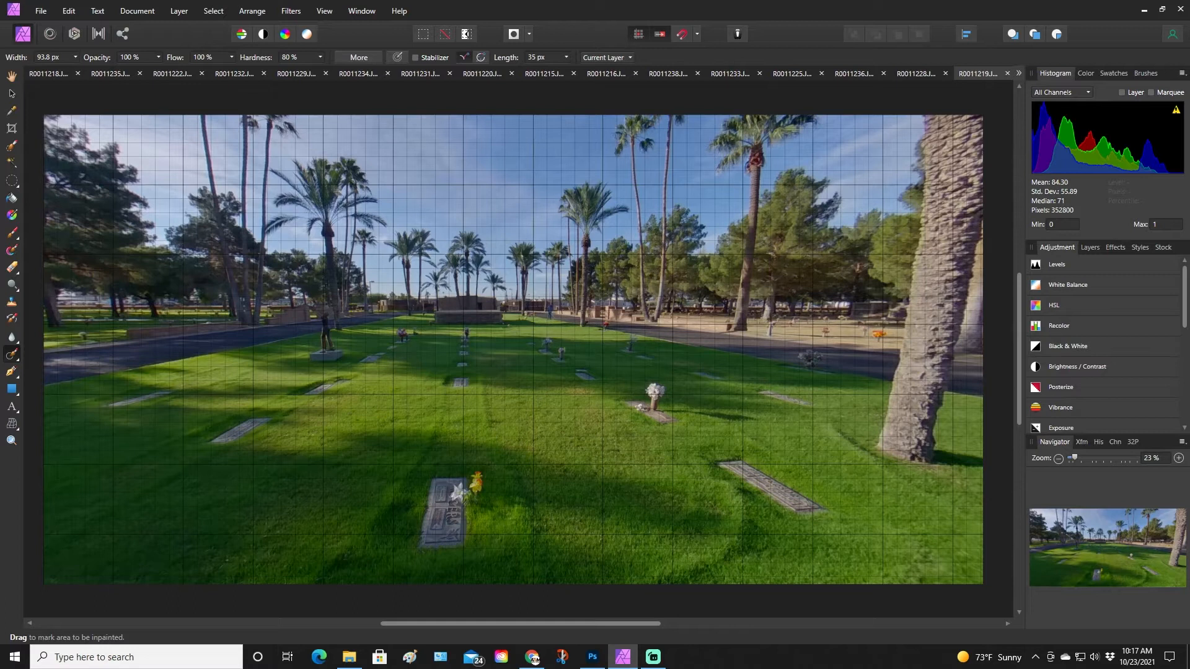
# - Zoom to 200% on the distant landscaper and select the Inpainting Brush Tool
pyautogui.click(550, 310)
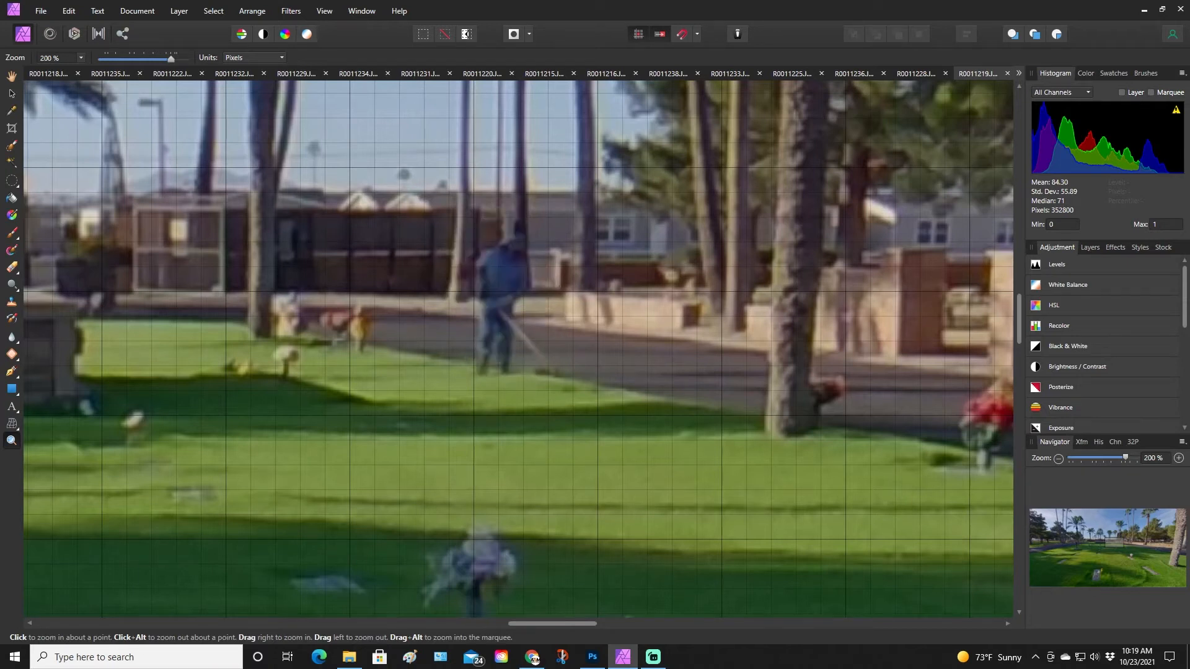
pyautogui.moveTo(11, 372)
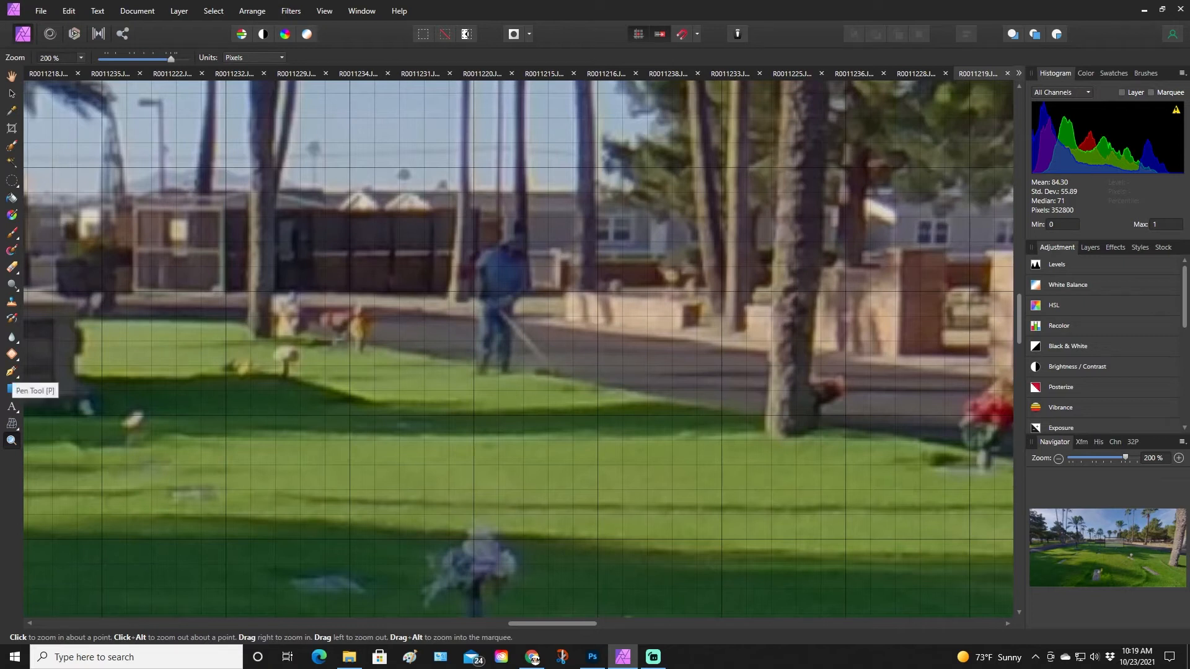
pyautogui.click(11, 356)
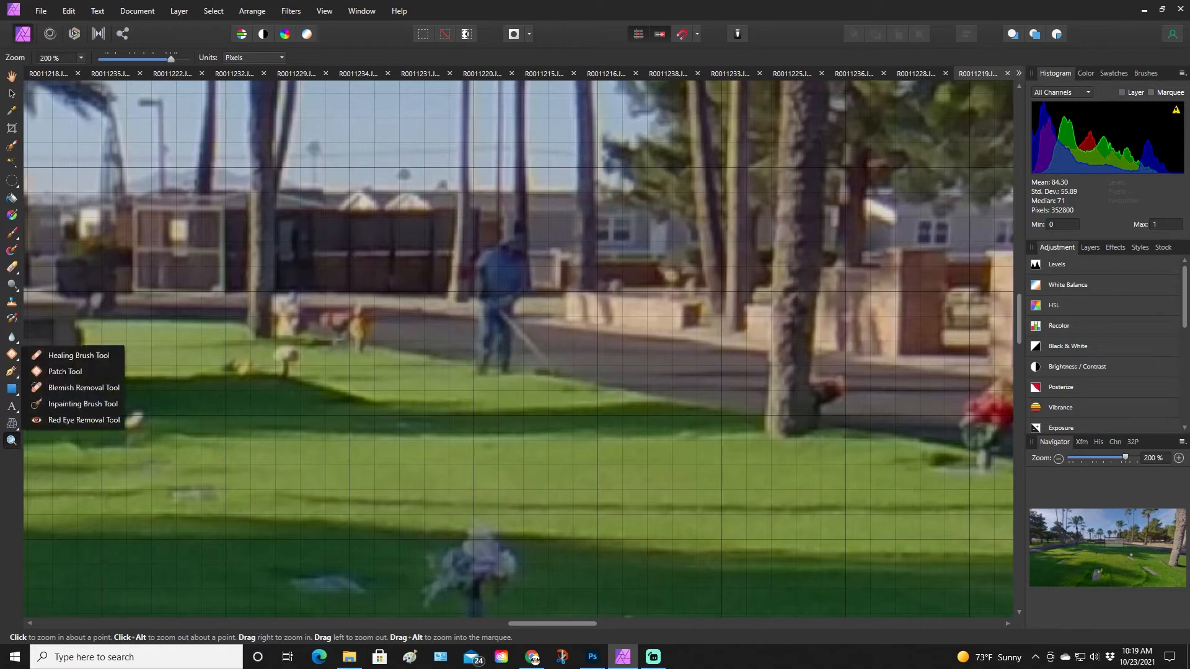
pyautogui.moveTo(64, 371)
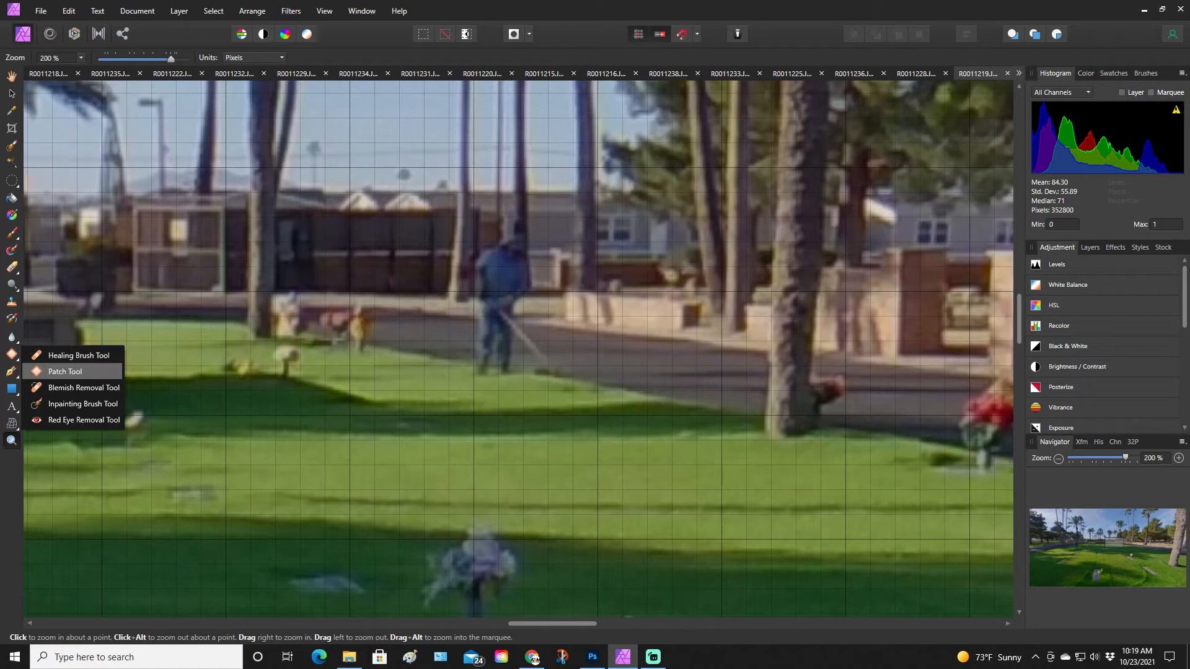
pyautogui.click(83, 405)
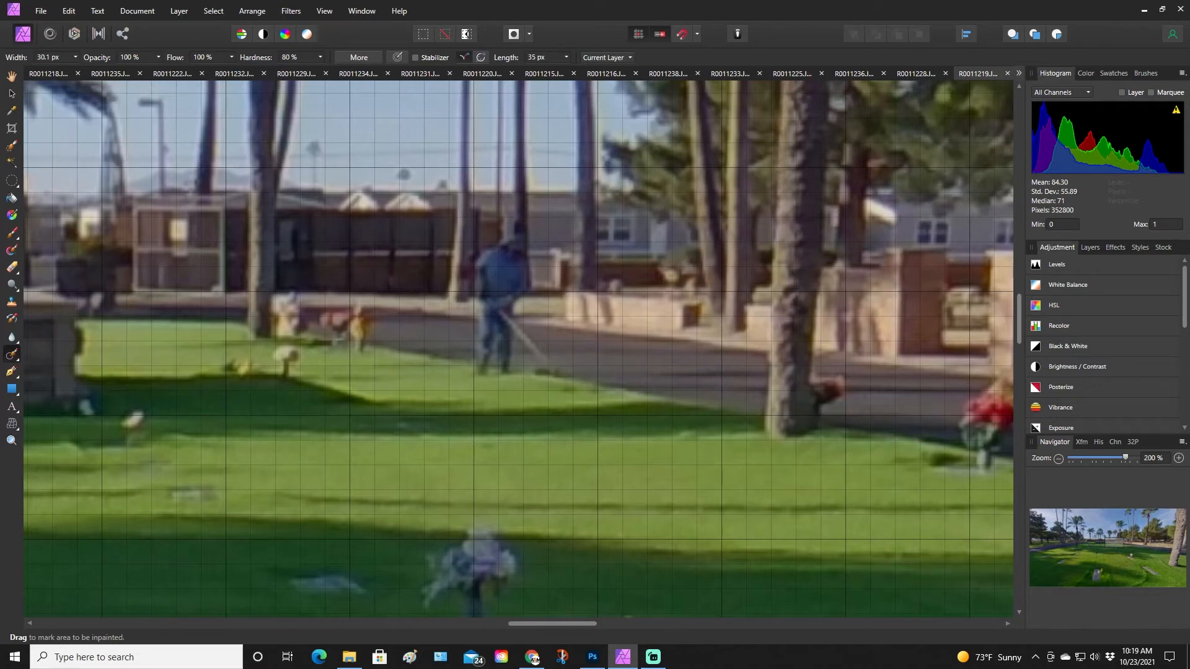
# - Inpaint the landscaper out of the lawn and zoom back out to about 25%
pyautogui.moveTo(478, 333); pyautogui.dragTo(554, 368)
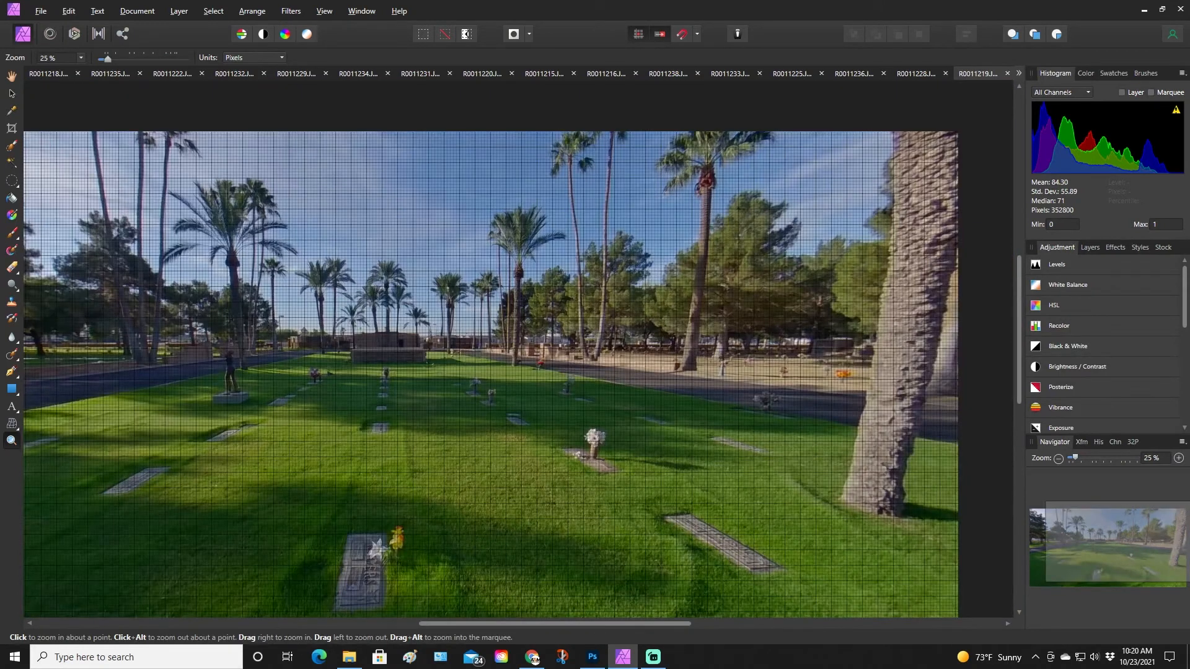
# - End live projection editing so the flat equirectangular panorama shows again
pyautogui.click(179, 11)
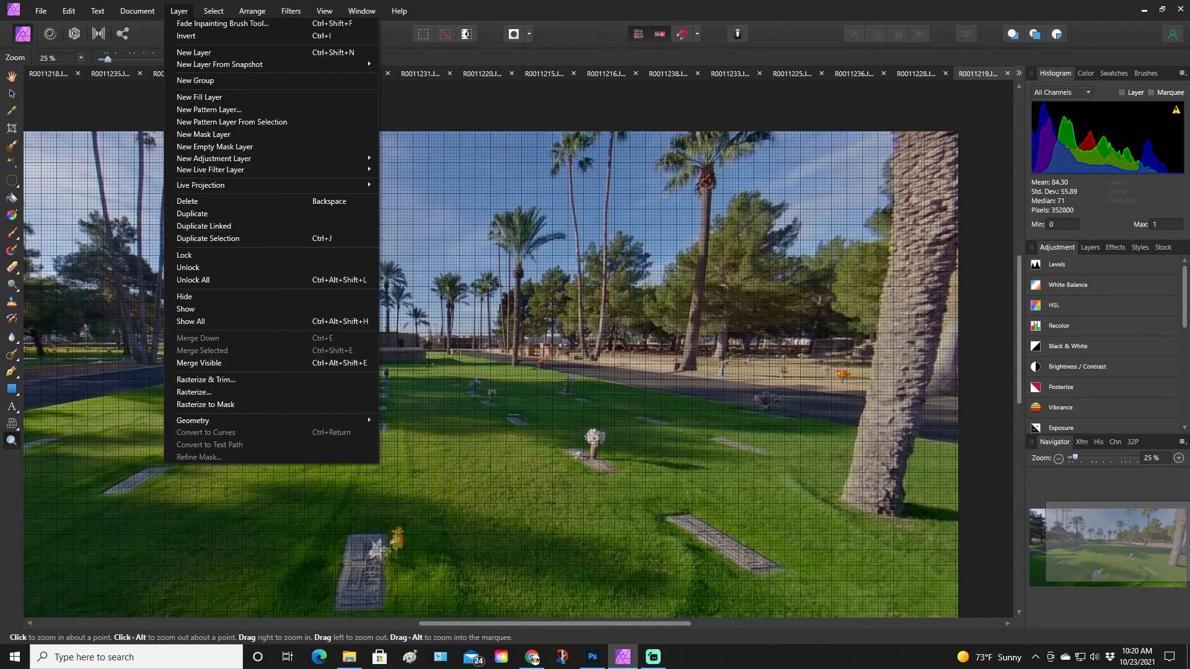
pyautogui.moveTo(200, 185)
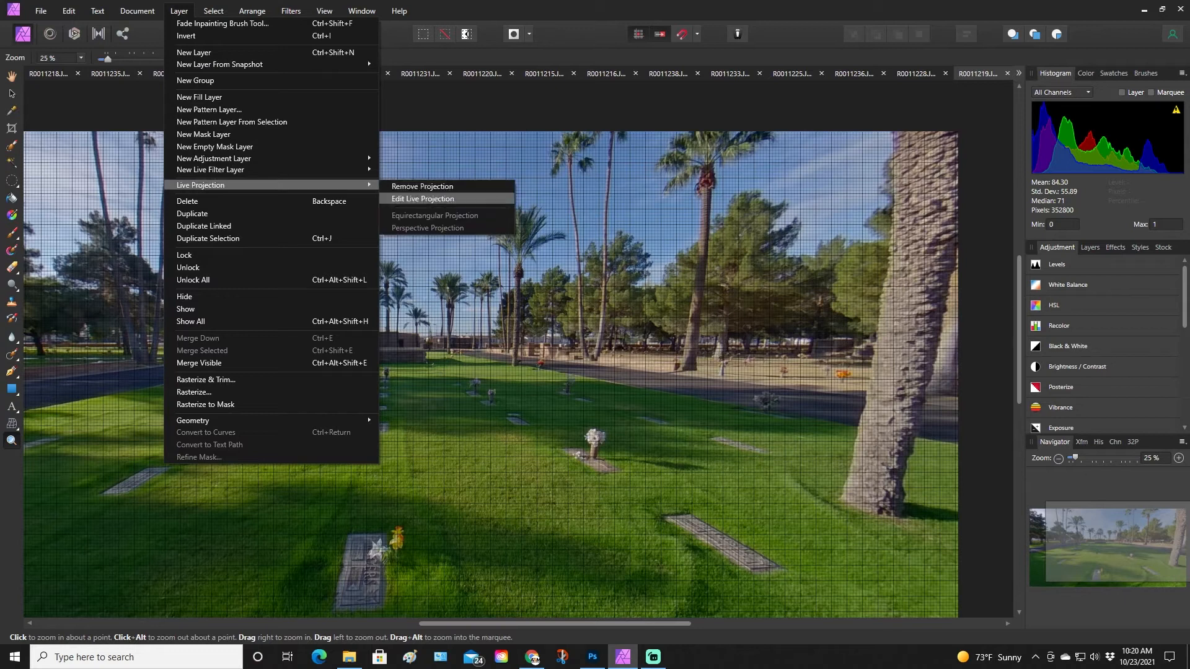
pyautogui.click(422, 198)
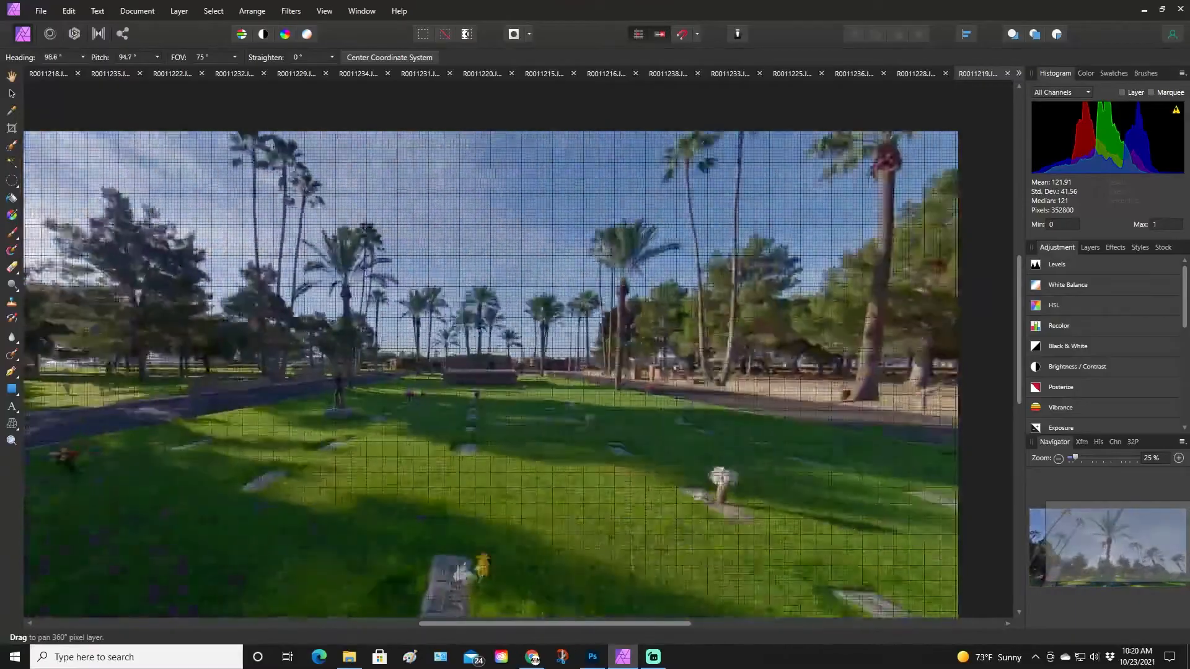
pyautogui.click(179, 11)
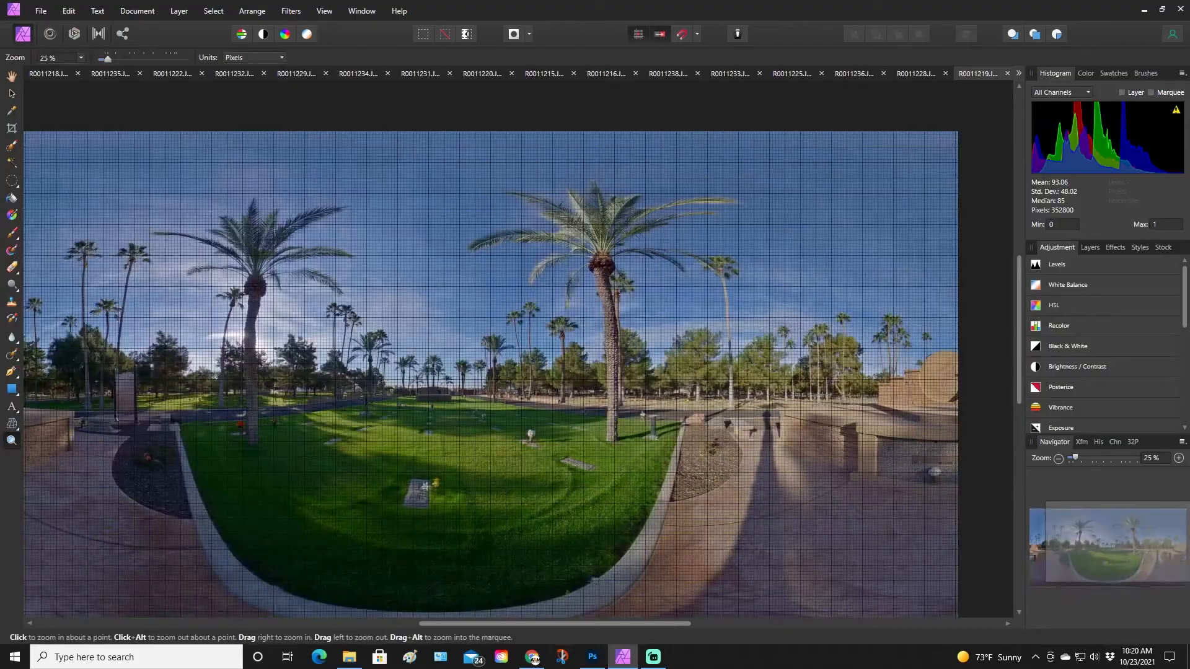
# - Choose File > Save As… to save the cleaned panorama in the Theta Download folder
pyautogui.click(40, 11)
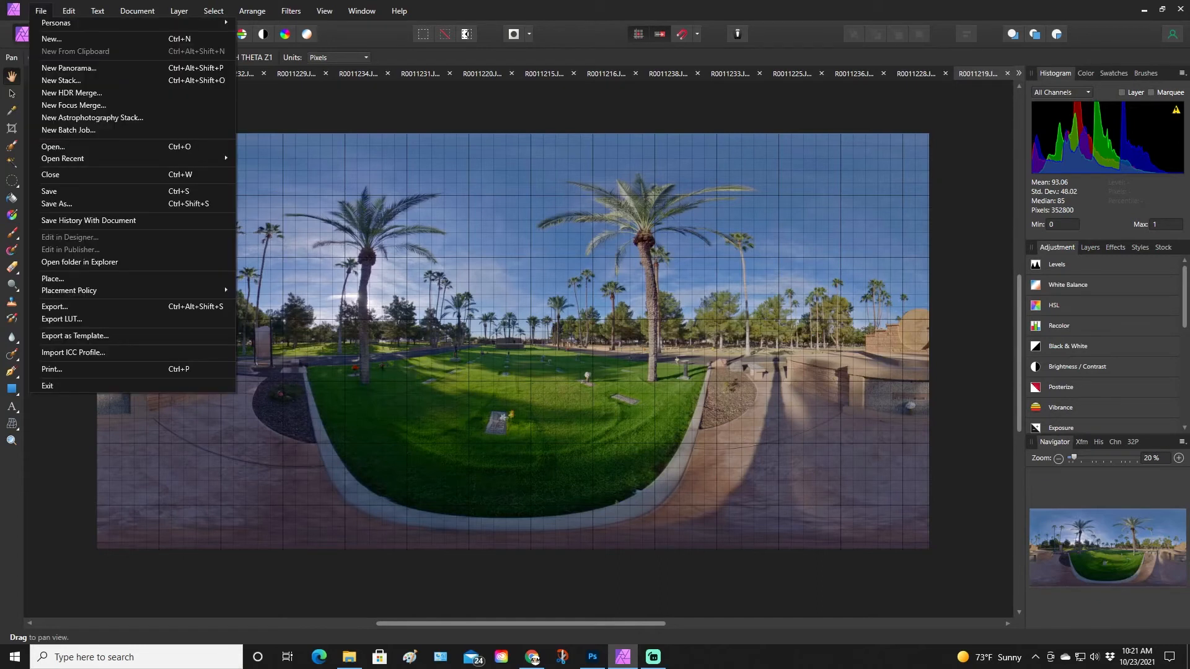
pyautogui.click(40, 11)
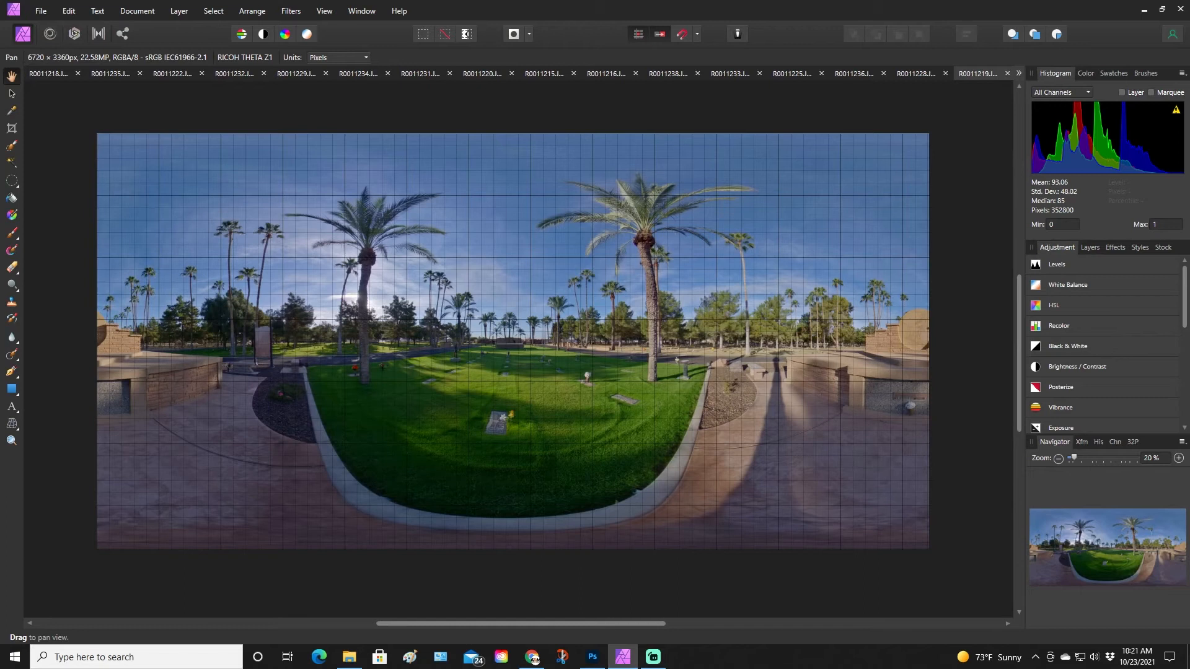
pyautogui.click(40, 11)
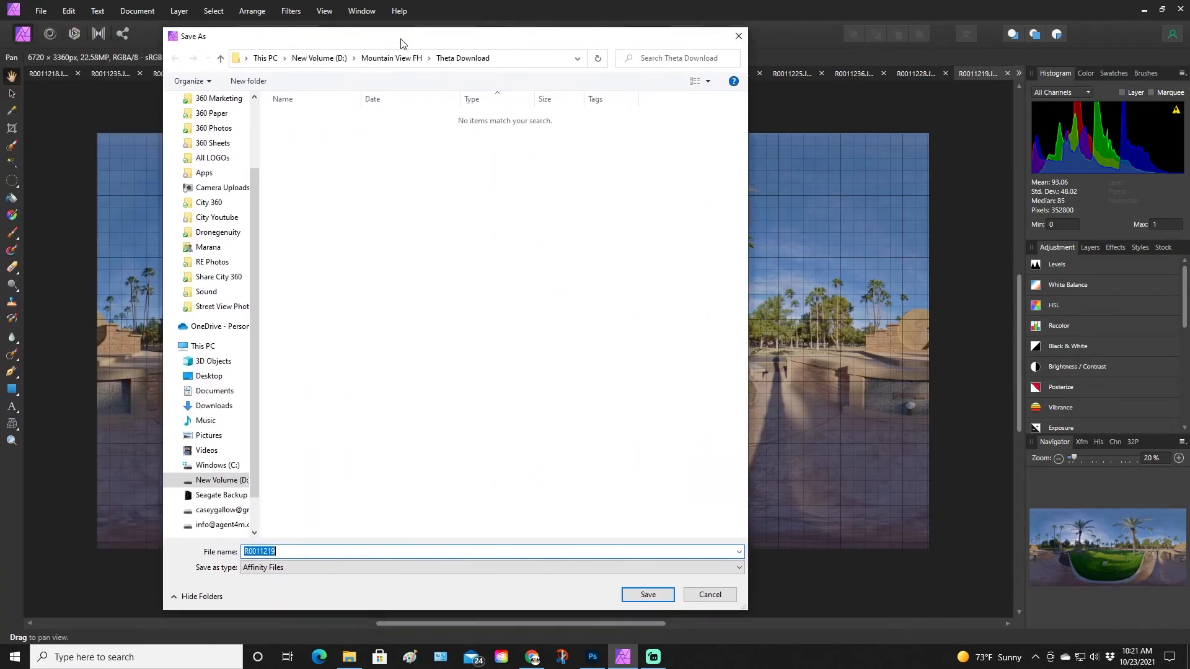
# - Cancel the Save As and start exporting the panorama as a full-size best-quality JPEG
pyautogui.click(489, 568)
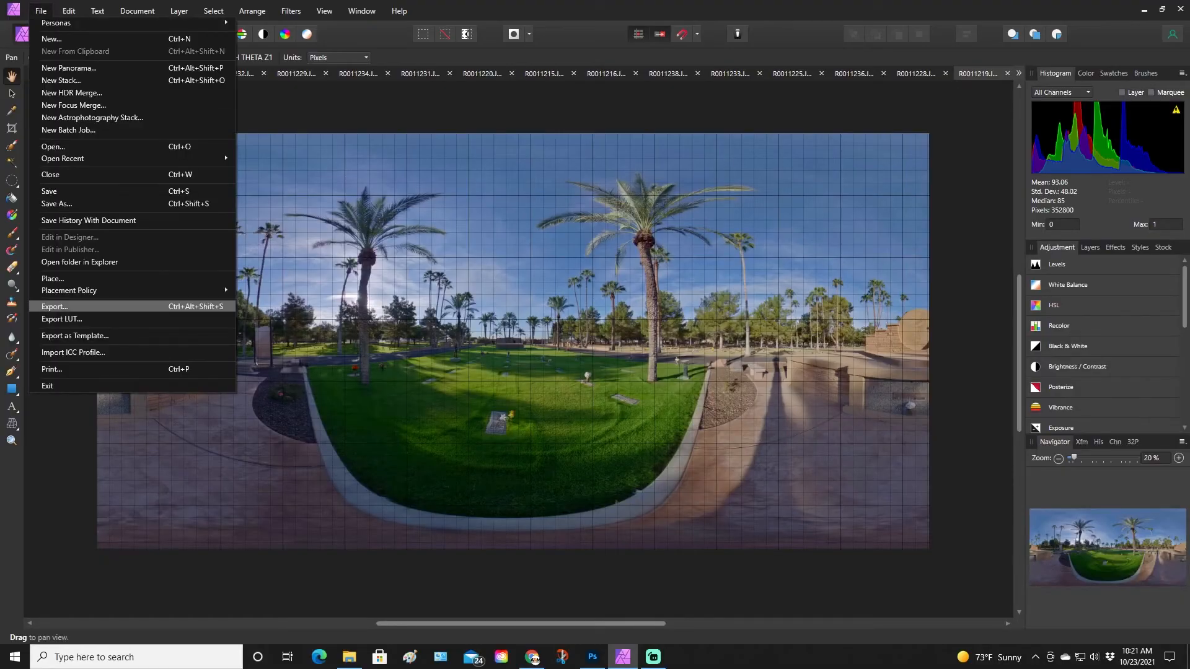
pyautogui.click(53, 307)
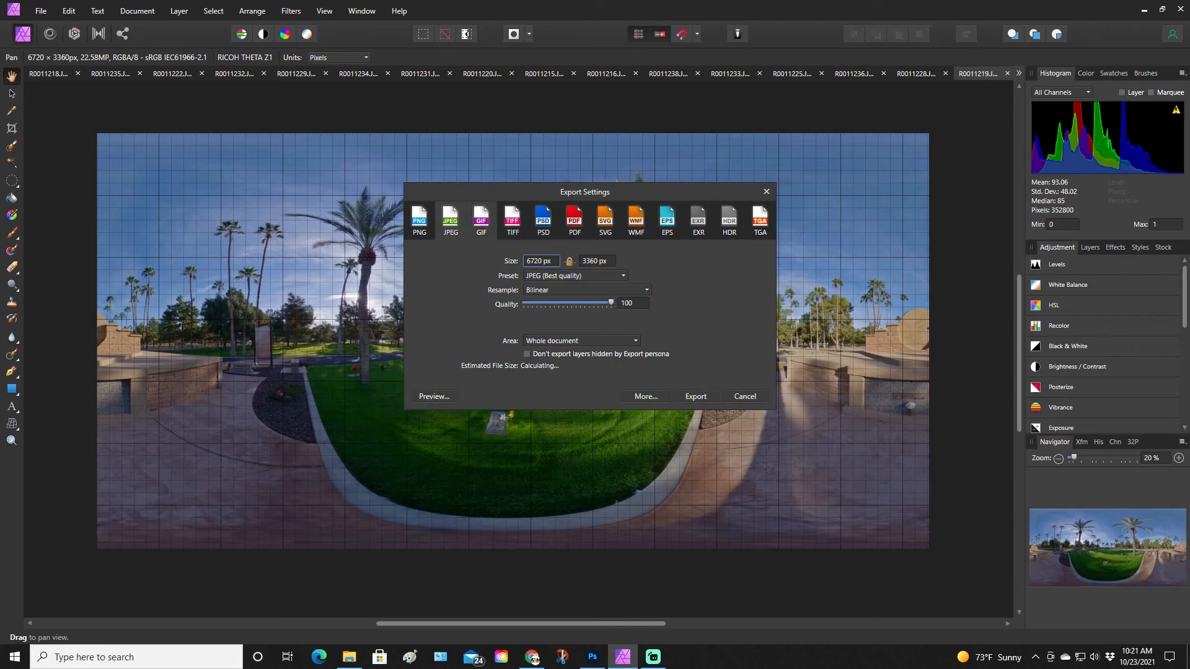